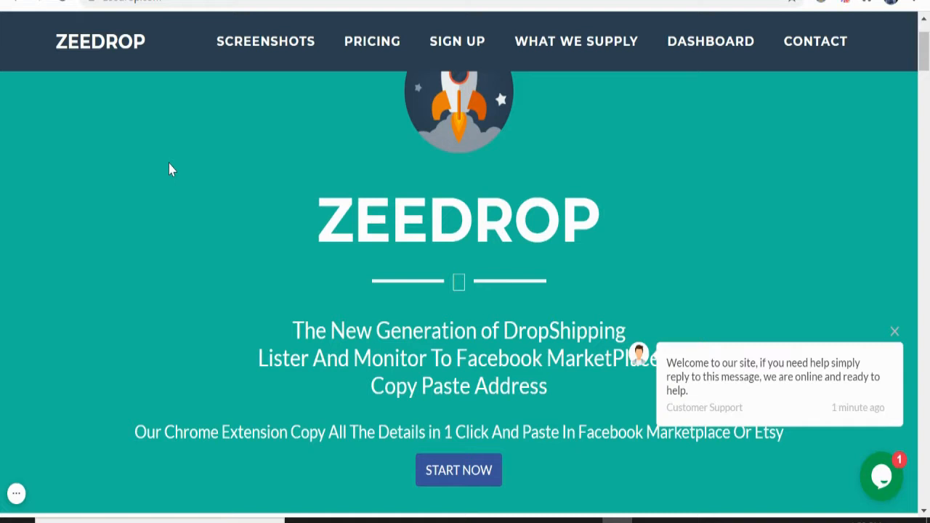
Go from Google results to the Chrome Web Store and search it for zeedrop.
scroll(down, 3)
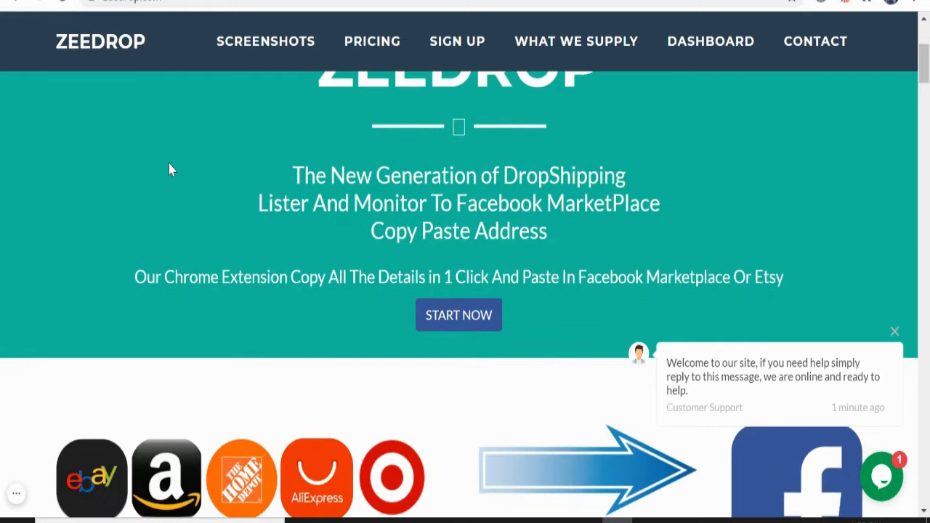
scroll(down, 3)
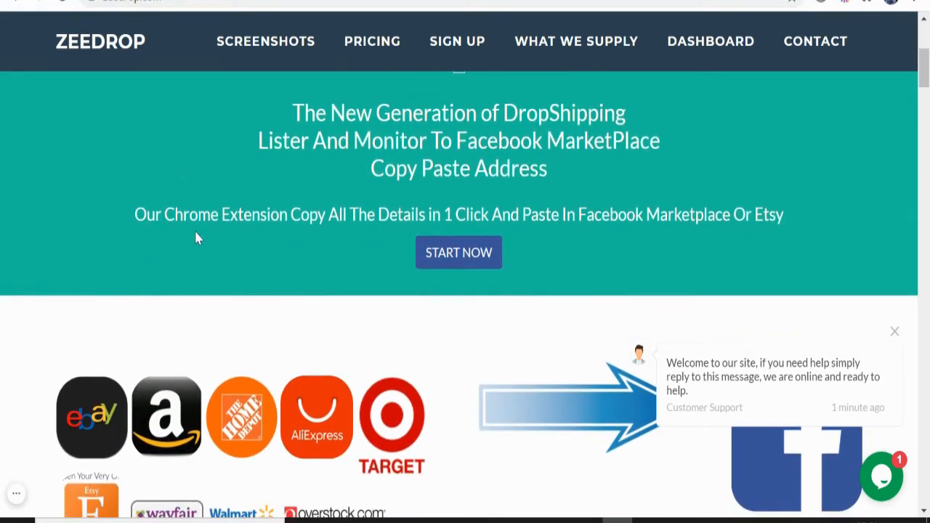
mouse_move(258, 238)
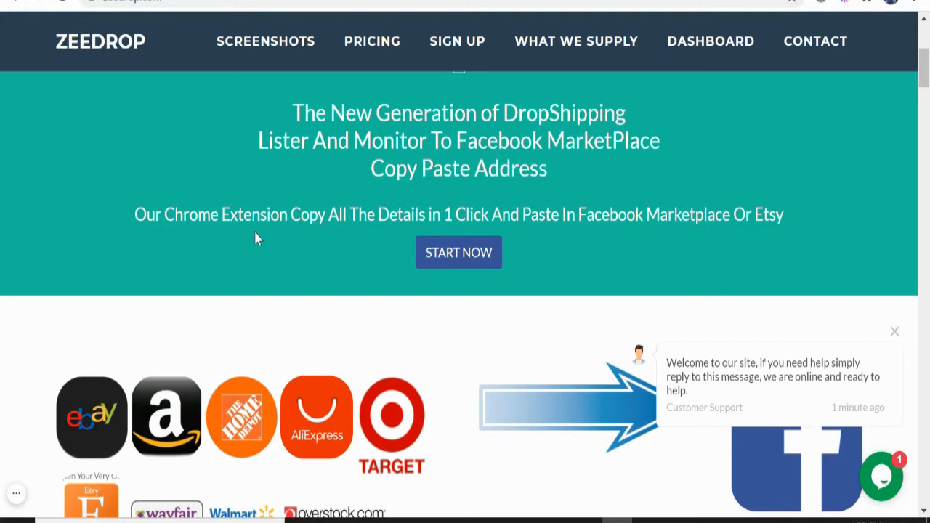
scroll(down, 3)
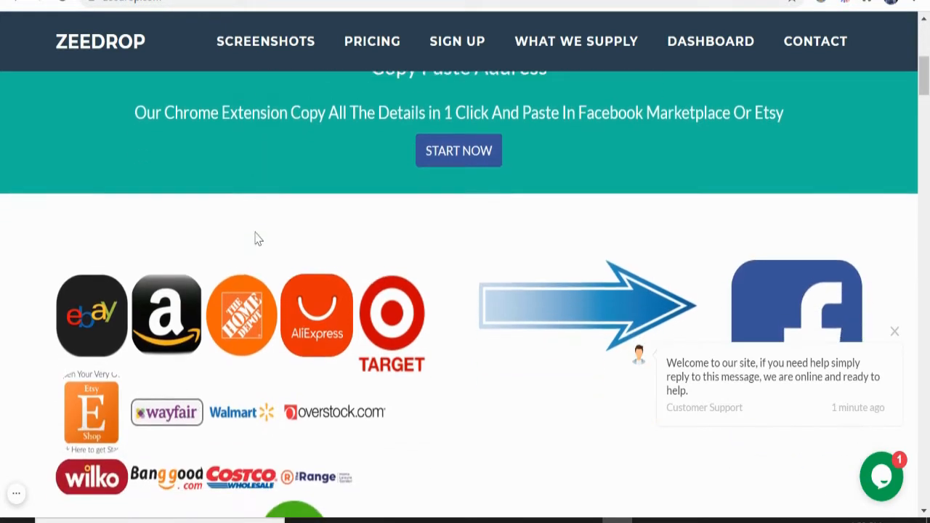
scroll(down, 3)
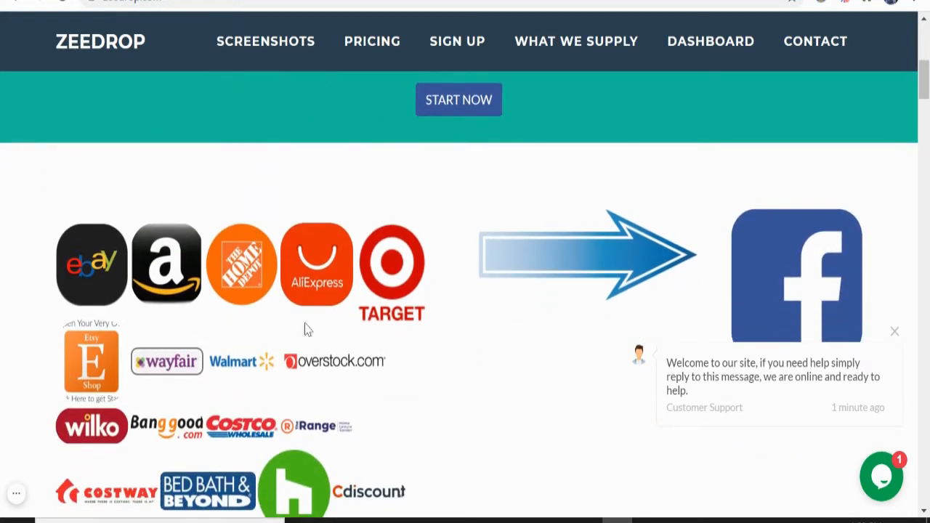
mouse_move(316, 360)
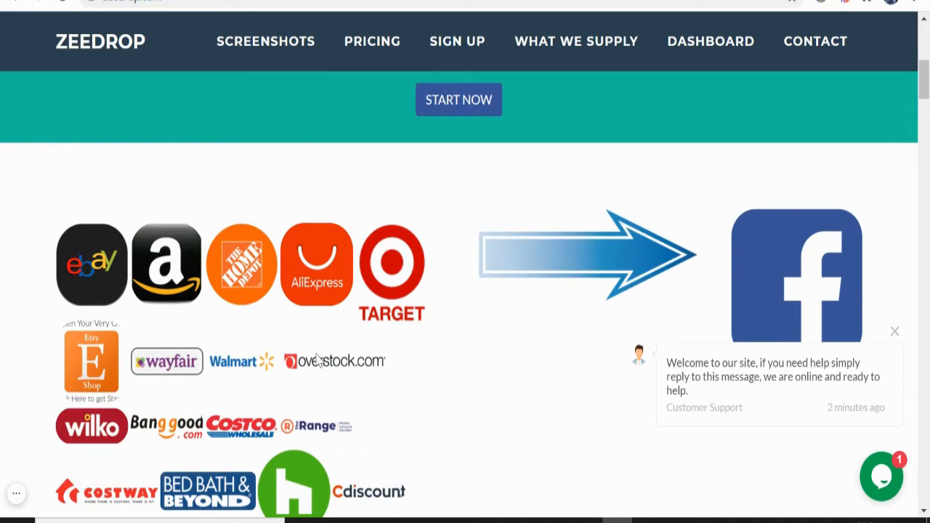
mouse_move(298, 370)
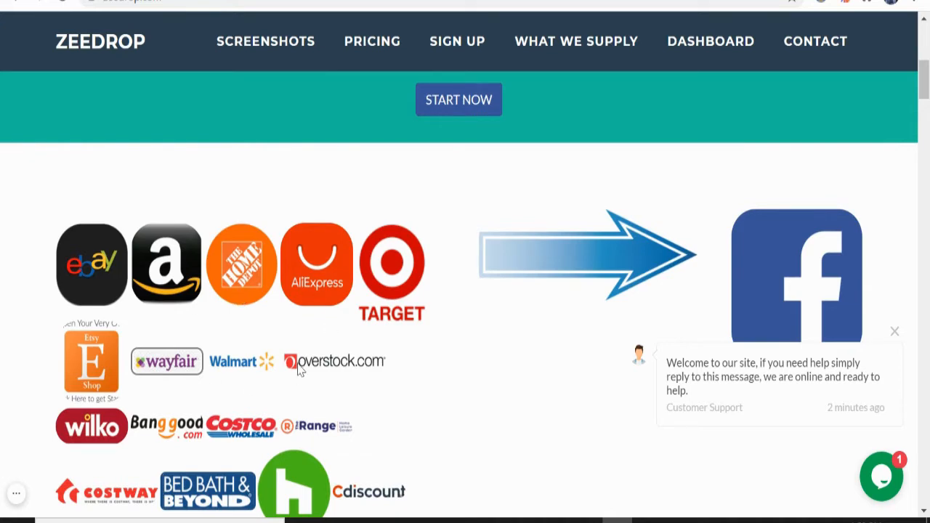
mouse_move(639, 202)
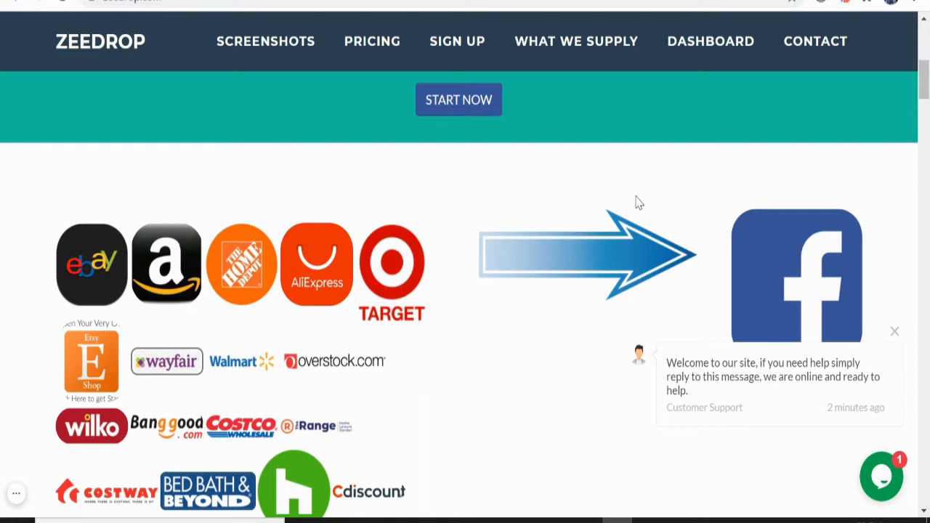
mouse_move(655, 279)
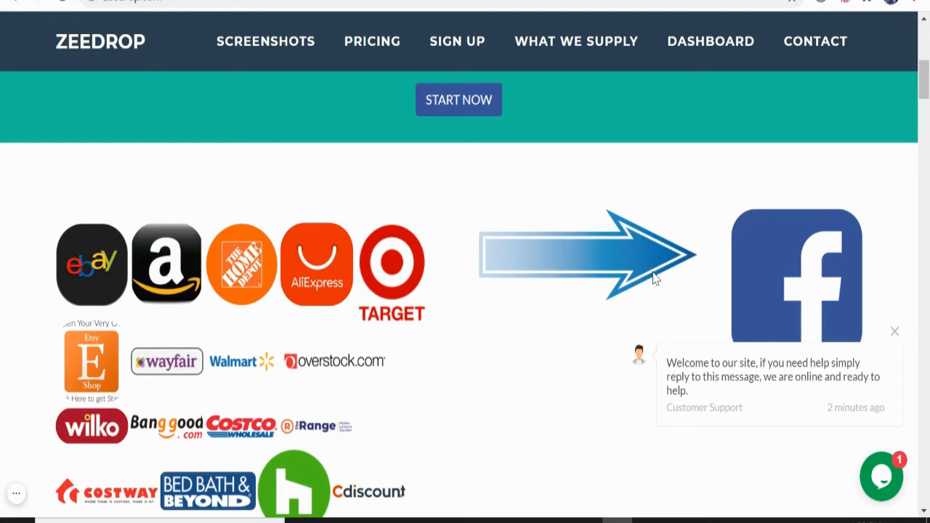
mouse_move(737, 216)
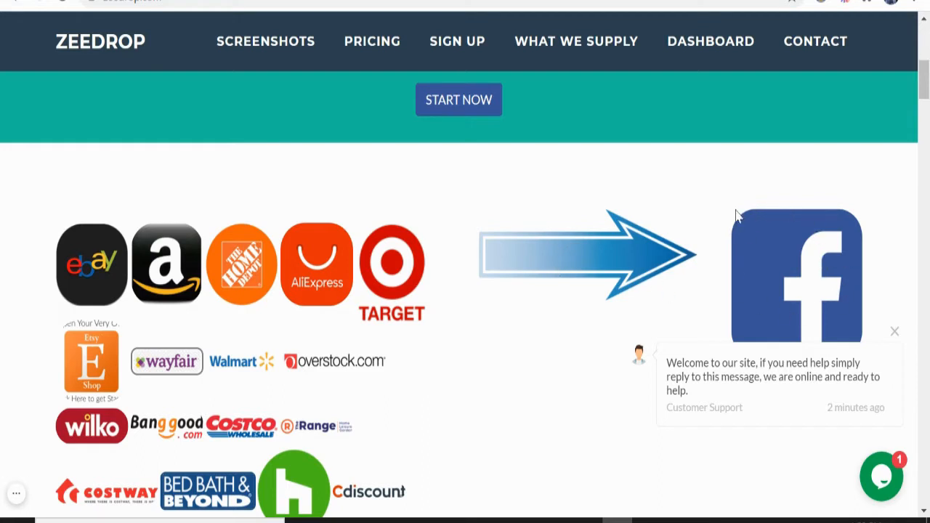
mouse_move(800, 251)
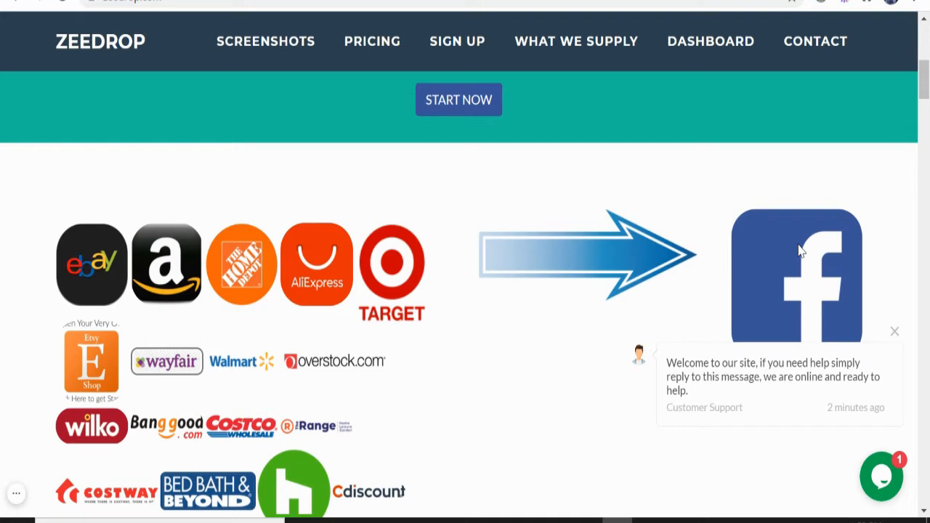
mouse_move(651, 284)
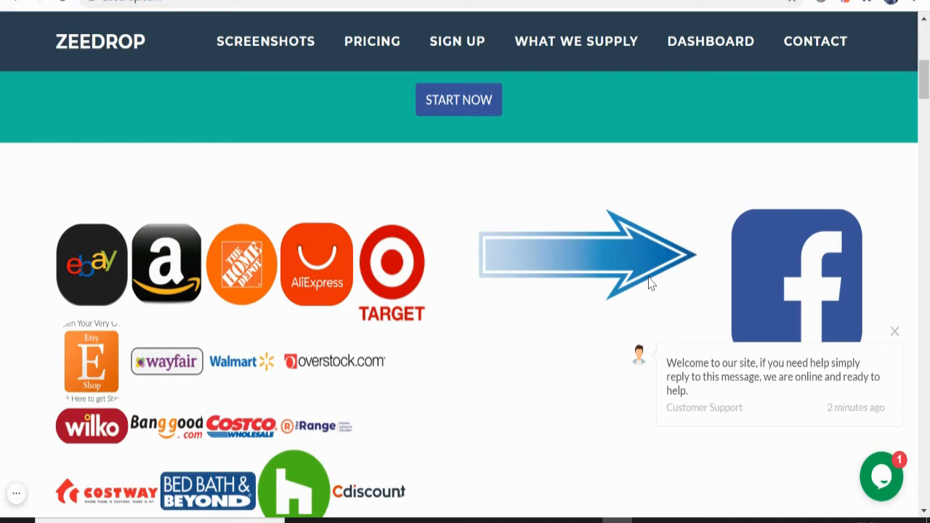
scroll(down, 3)
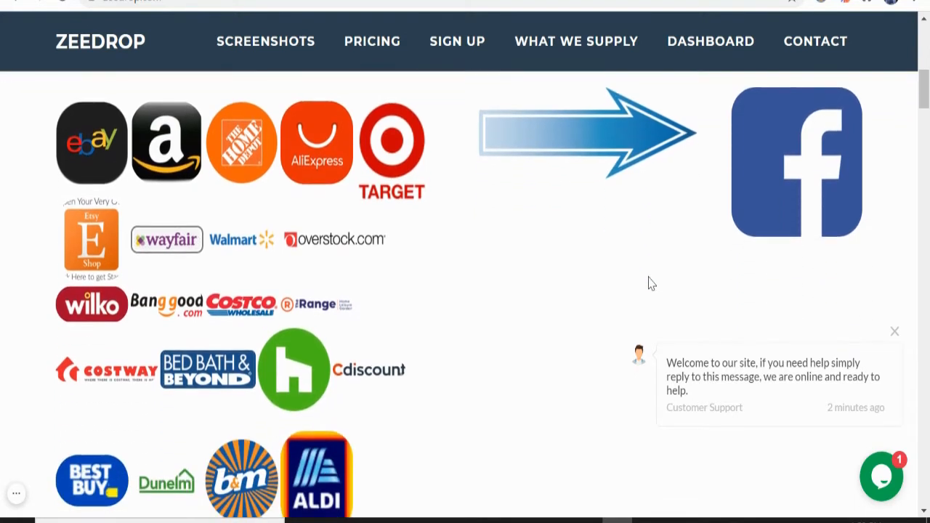
scroll(down, 3)
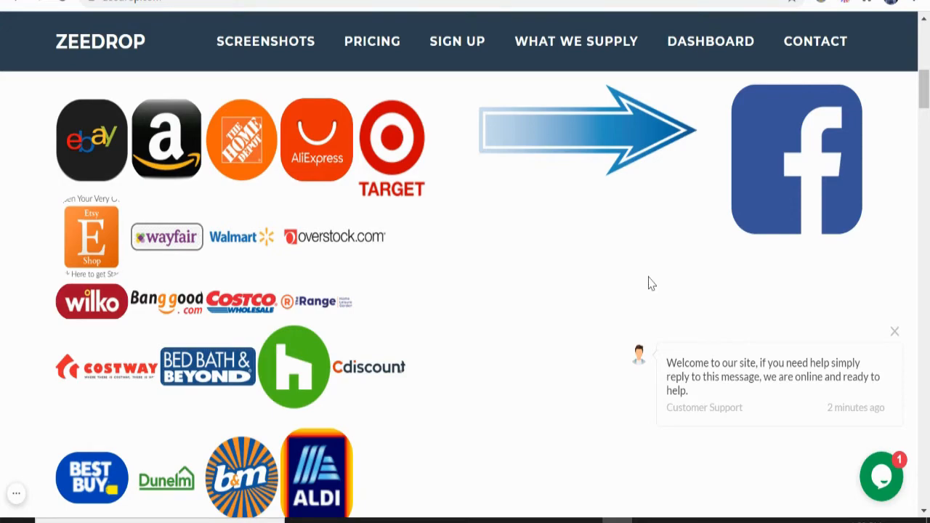
scroll(down, 3)
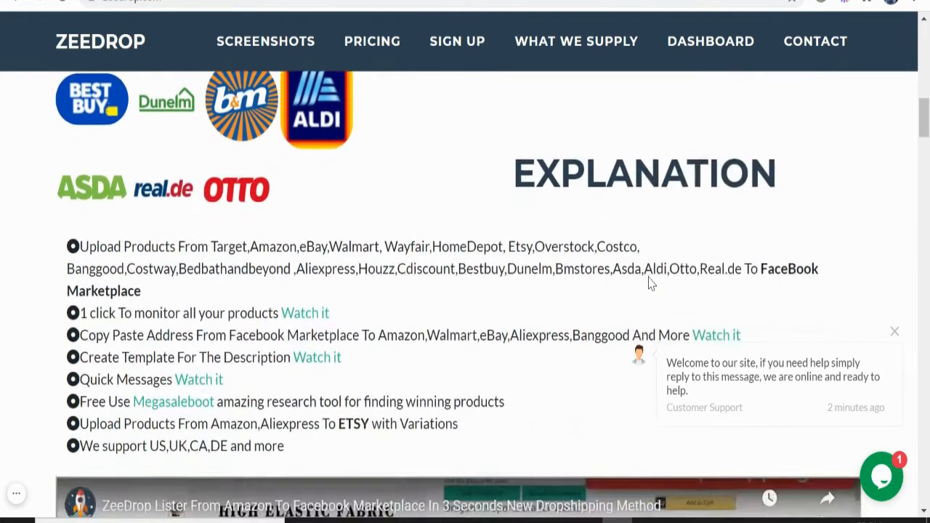
scroll(up, 3)
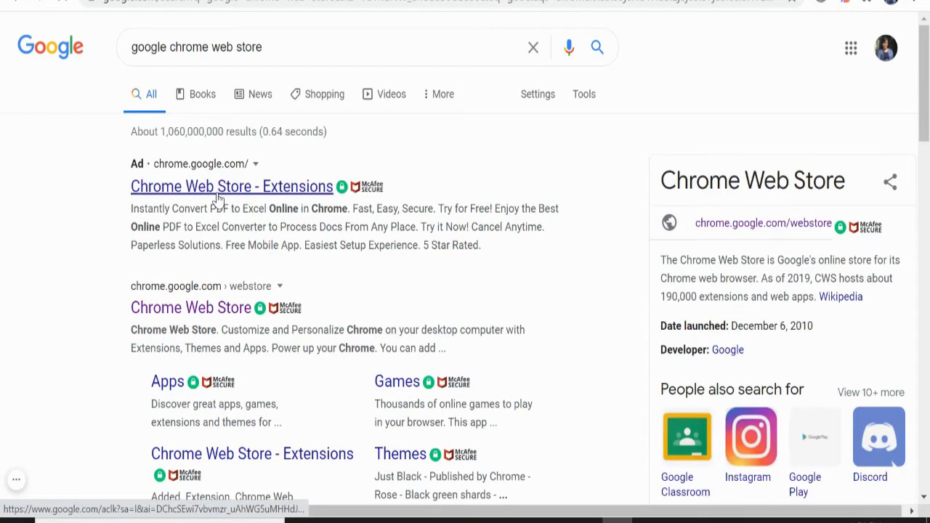
click(190, 308)
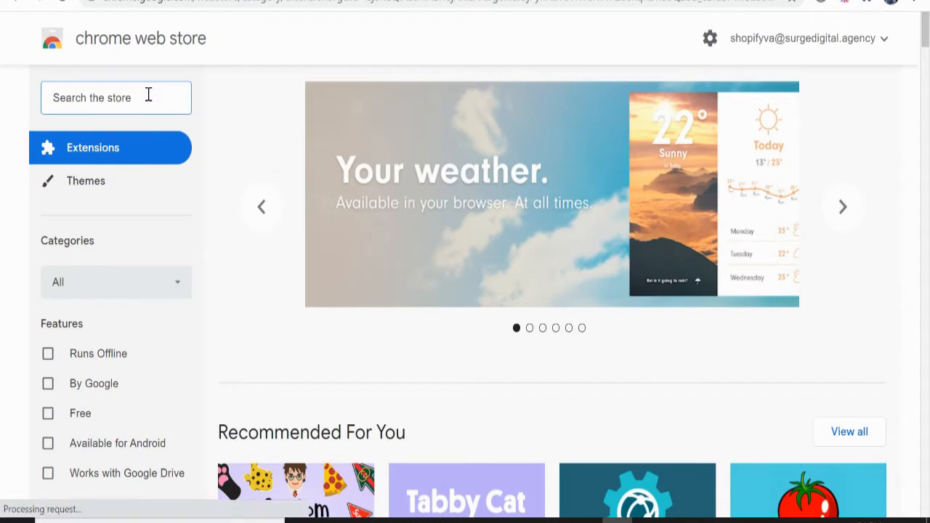
text(zeed)
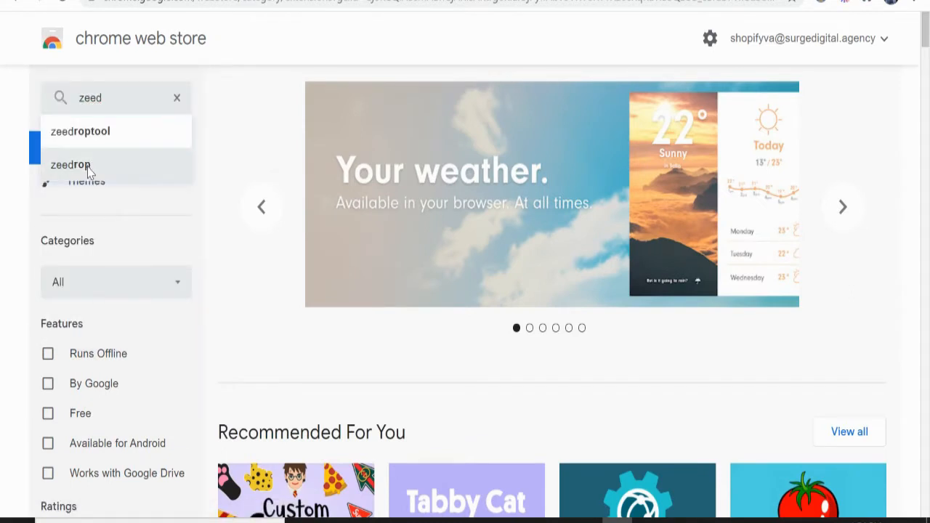
click(70, 164)
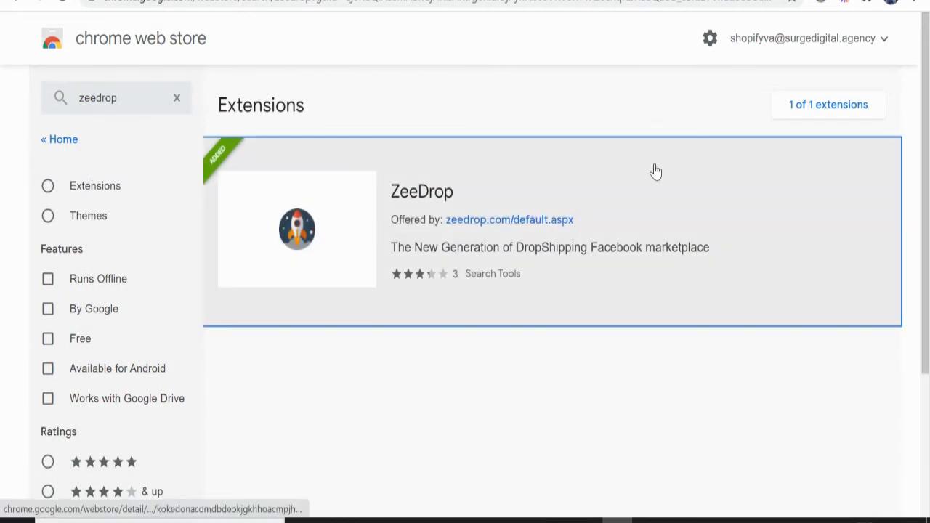
Open the ZeeDrop result's detail page, showing the installed extension with 450 users.
click(422, 191)
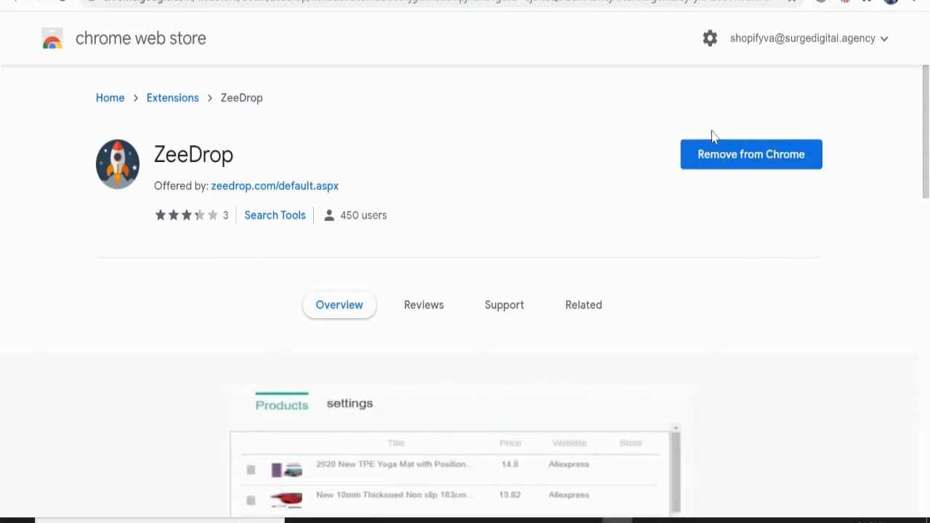
mouse_move(831, 179)
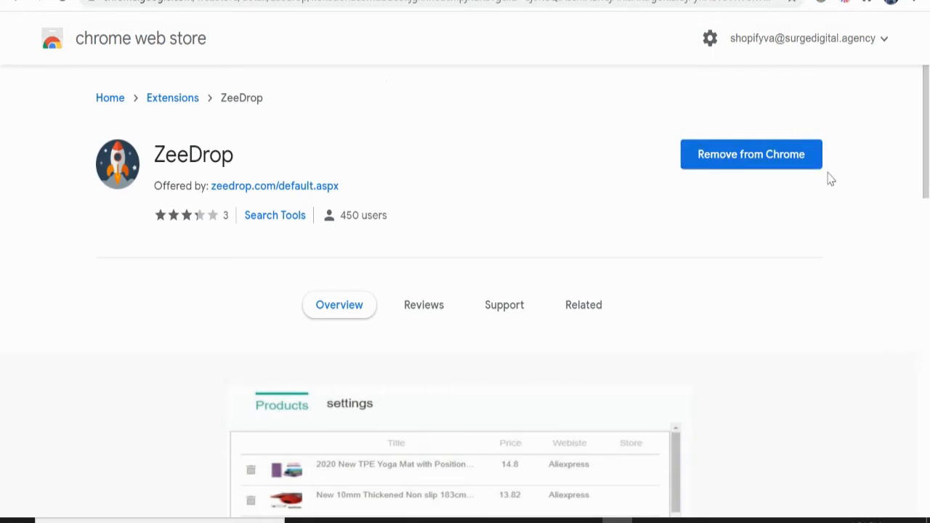
mouse_move(833, 4)
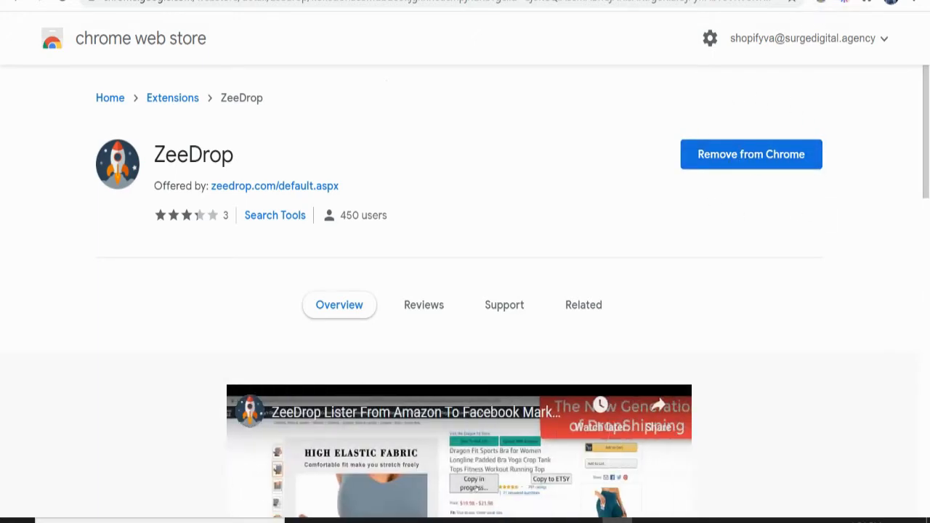
mouse_move(824, 6)
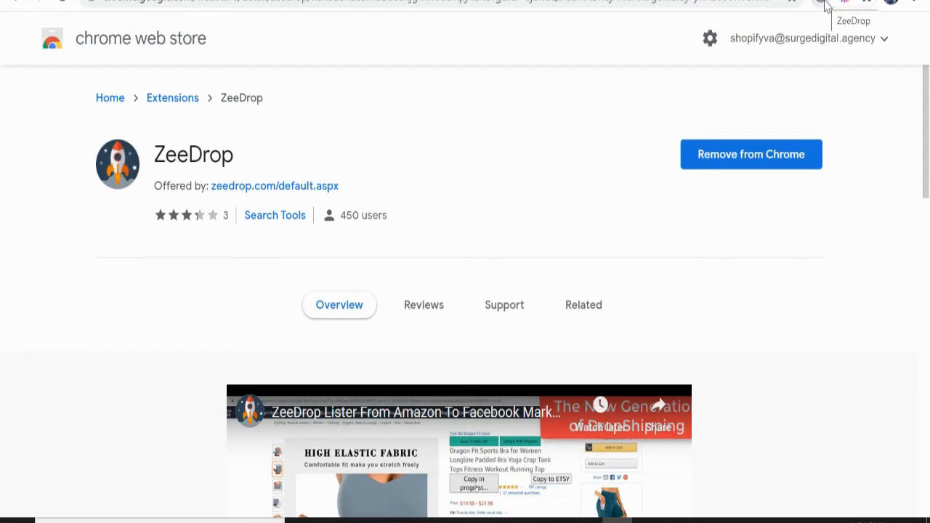
mouse_move(825, 6)
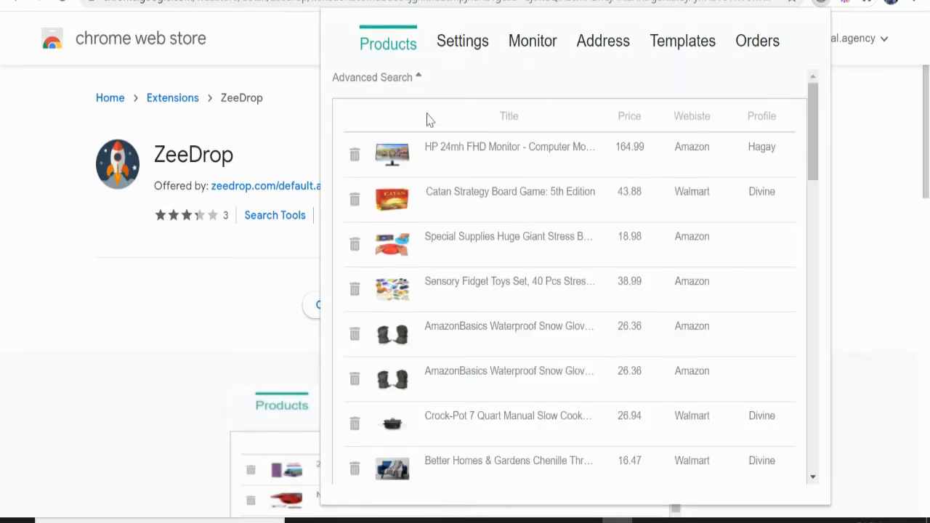
Scroll through ZeeDrop's Products tab listing saved Amazon and Walmart items.
scroll(down, 3)
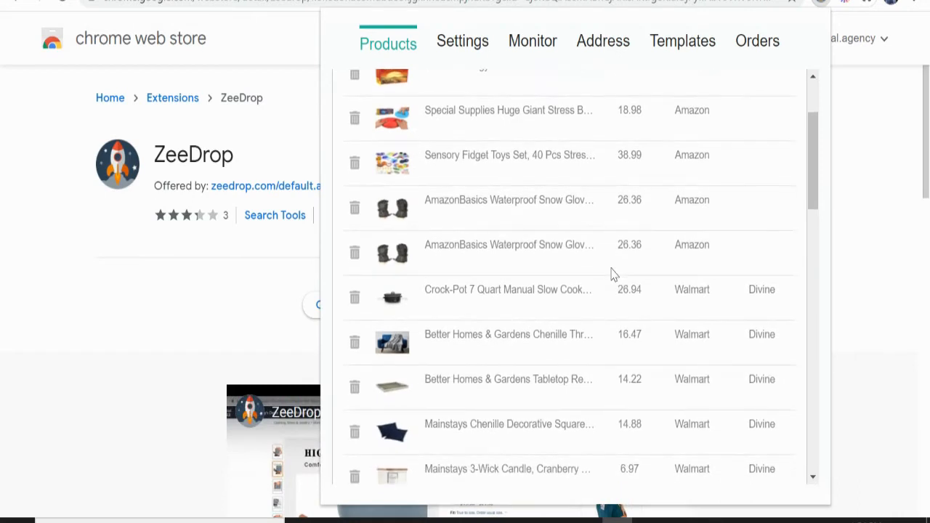
scroll(up, 3)
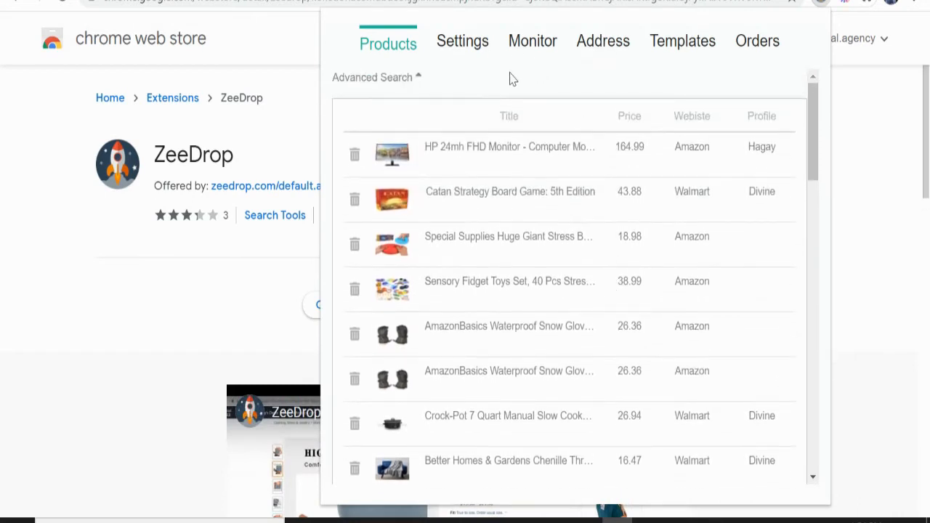
mouse_move(480, 64)
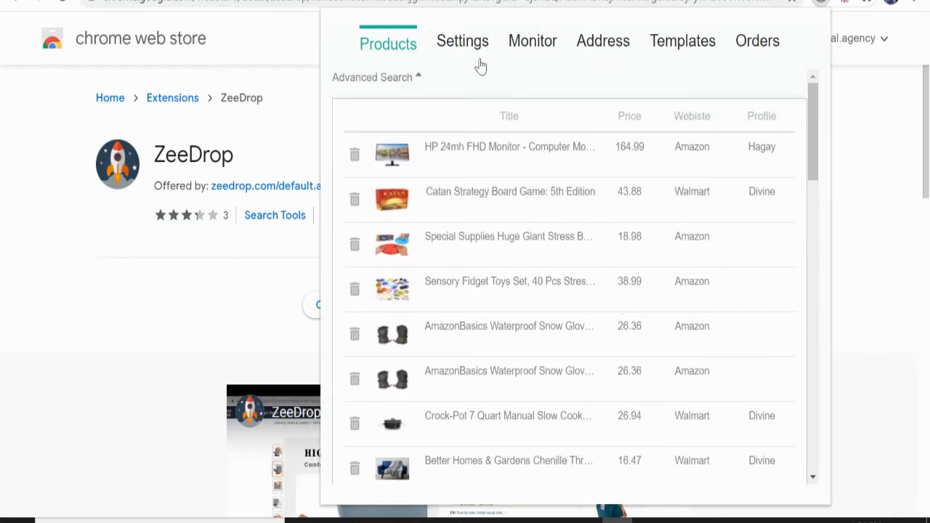
Set the profit percentage to 15 in ZeeDrop Settings.
click(463, 41)
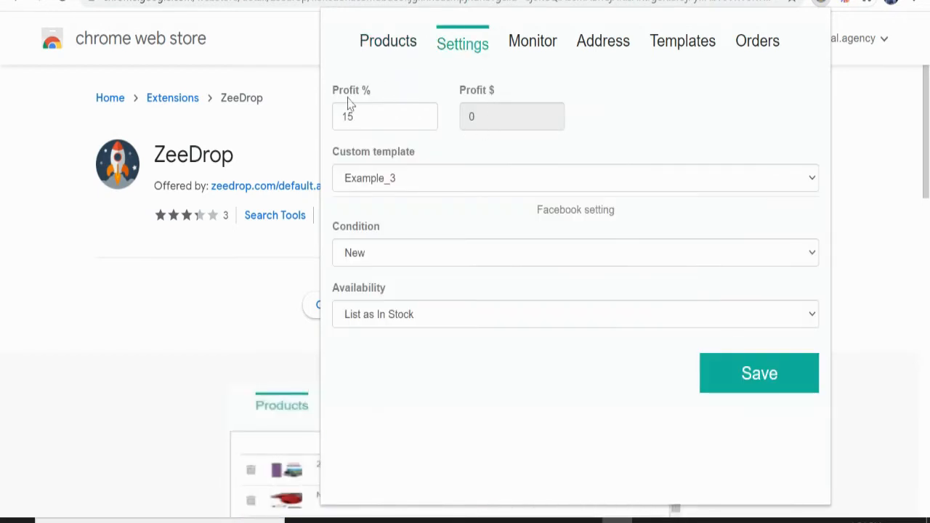
click(383, 116)
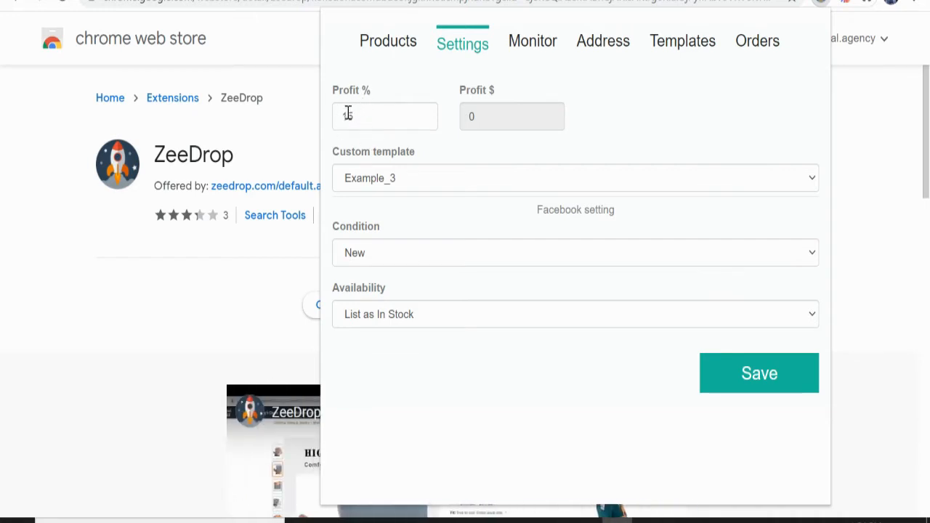
text(15)
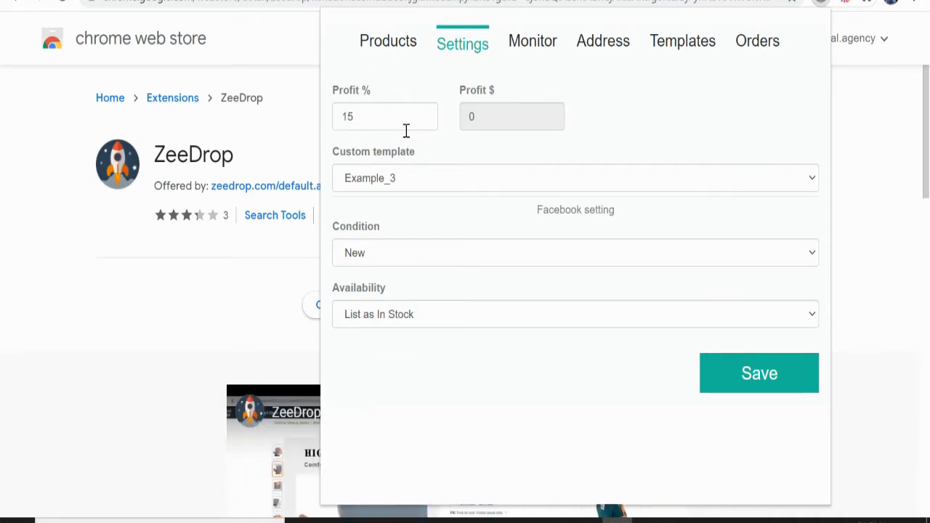
mouse_move(453, 100)
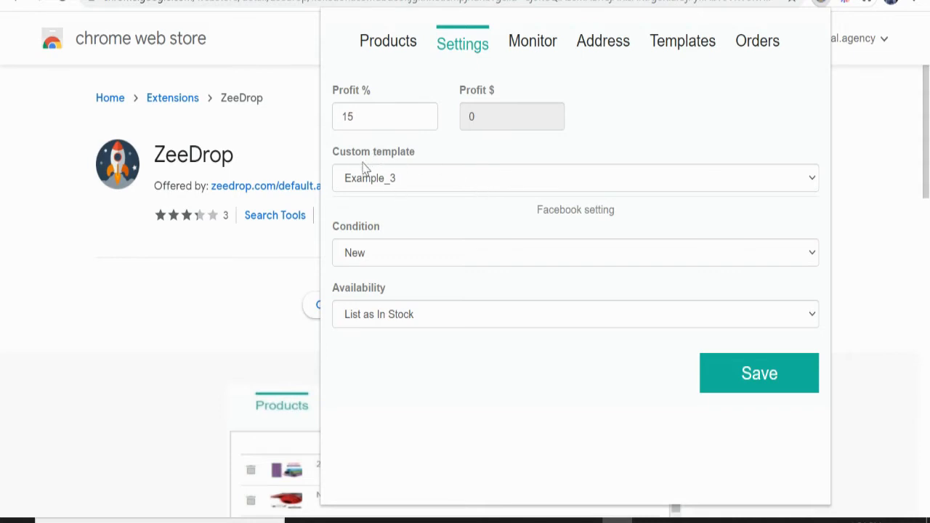
Keep template Example_3, In Stock availability and New condition, and save.
click(574, 178)
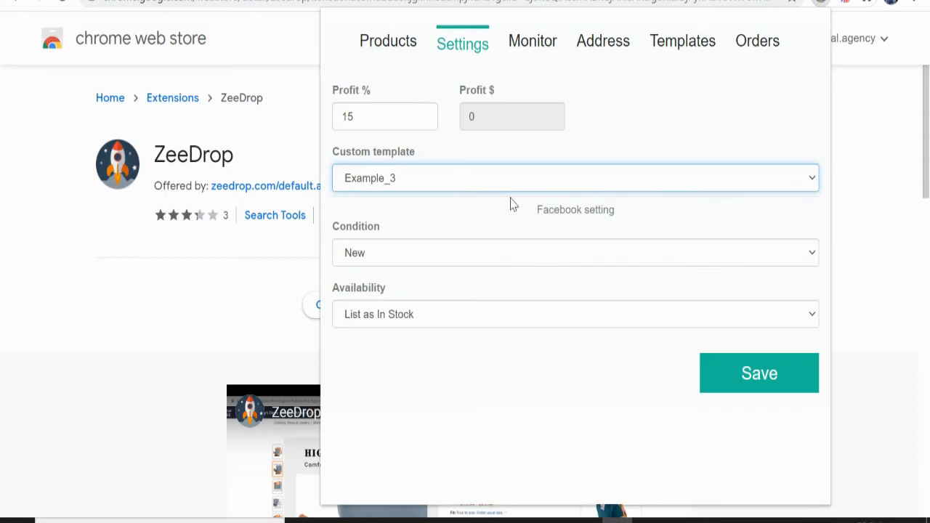
click(575, 177)
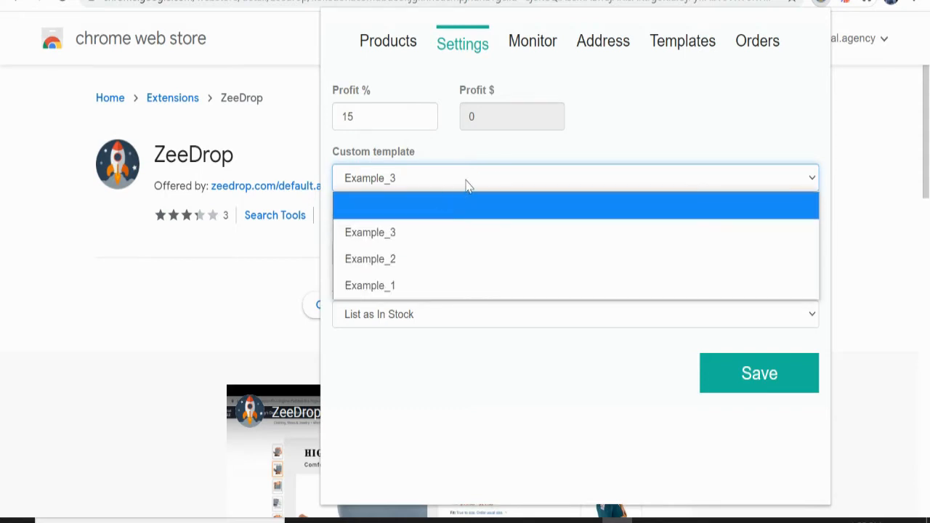
click(370, 232)
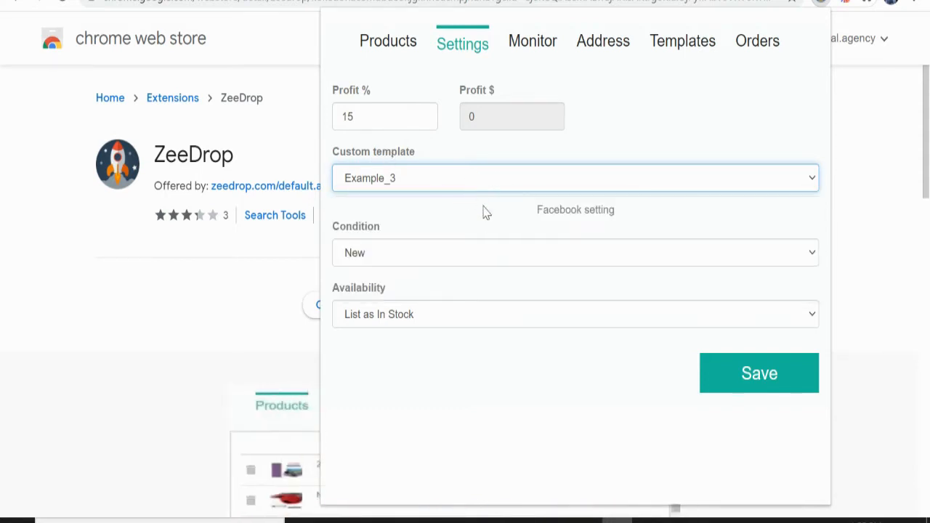
click(575, 252)
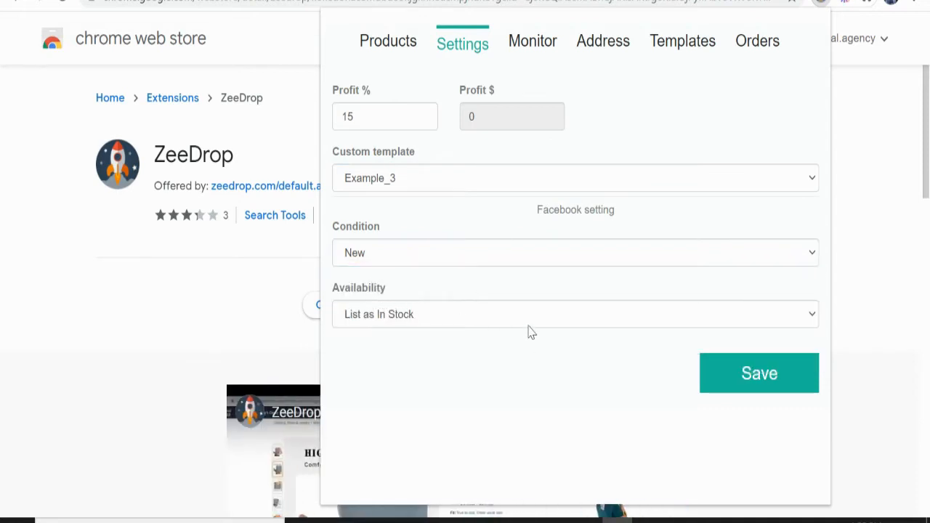
click(576, 314)
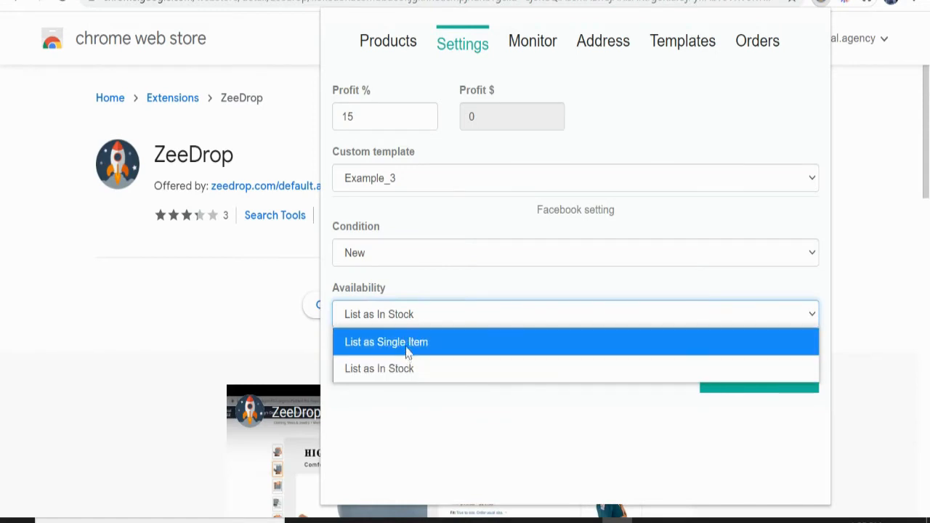
mouse_move(414, 368)
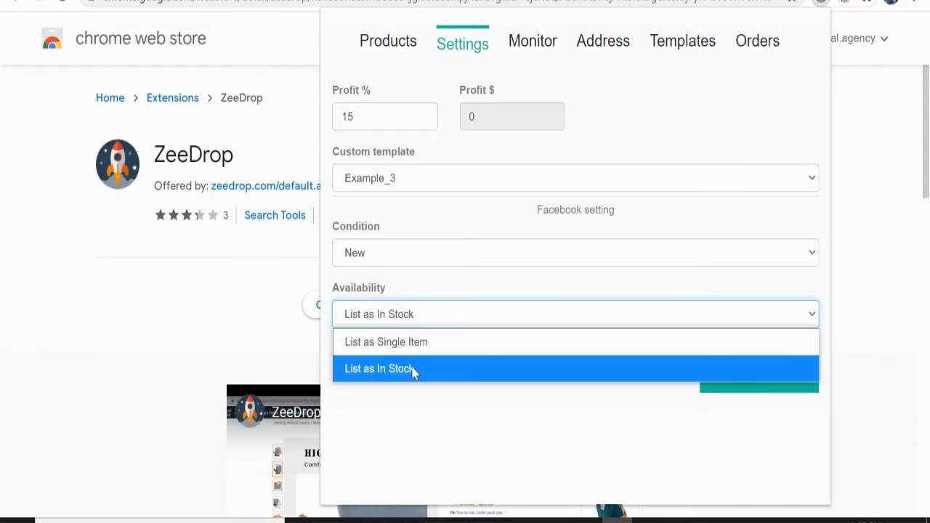
click(576, 253)
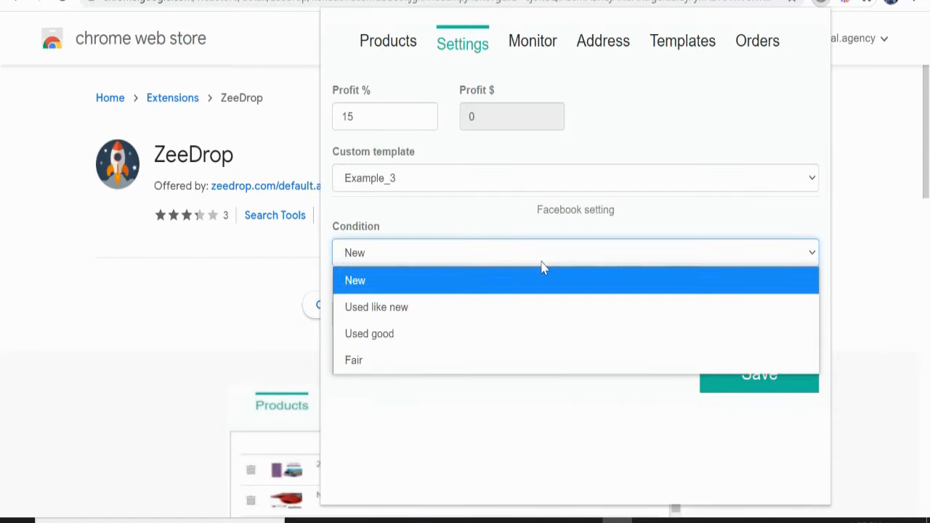
click(355, 280)
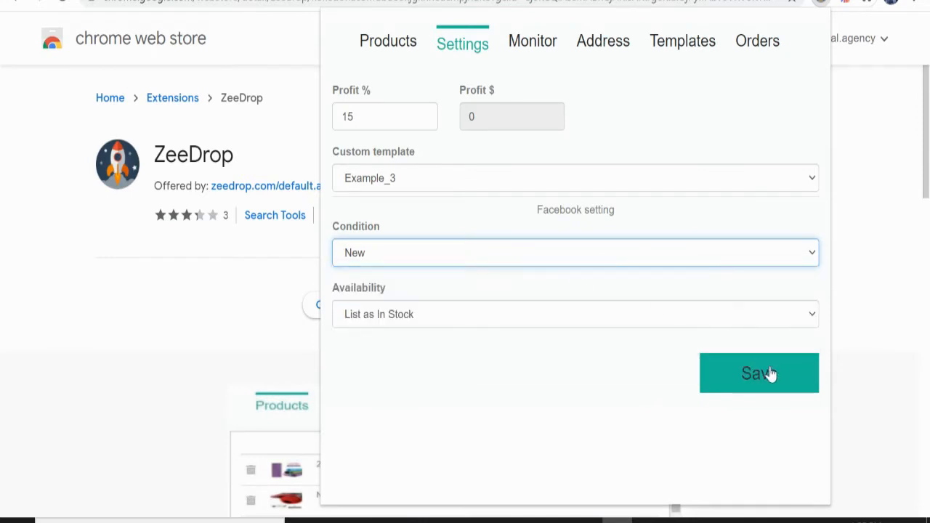
click(532, 41)
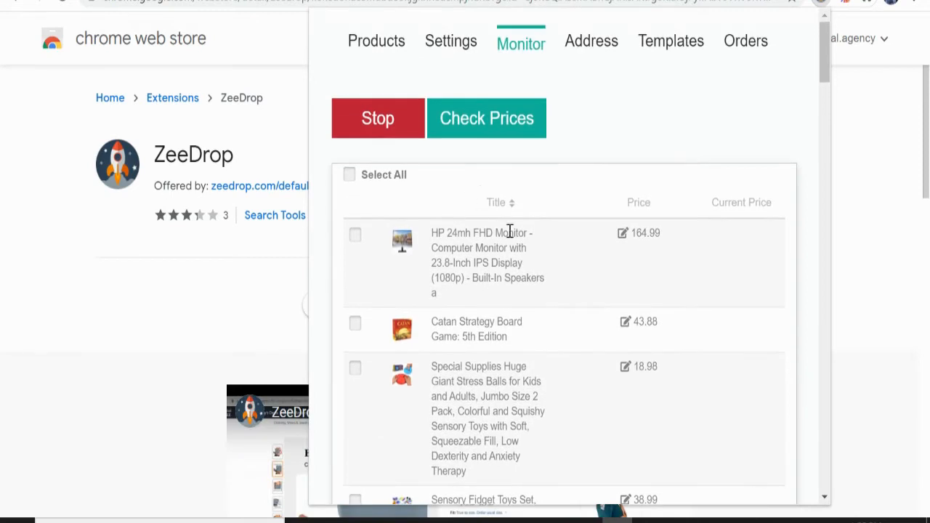
mouse_move(530, 278)
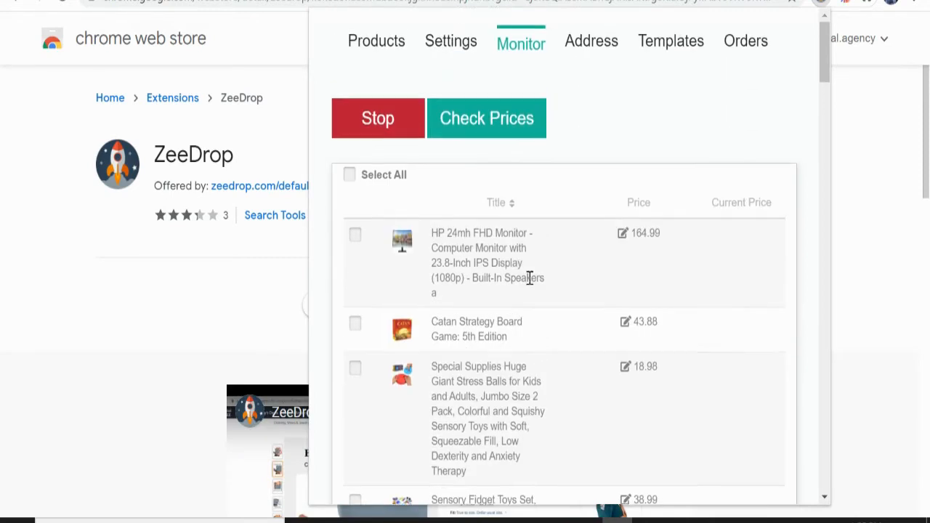
mouse_move(591, 40)
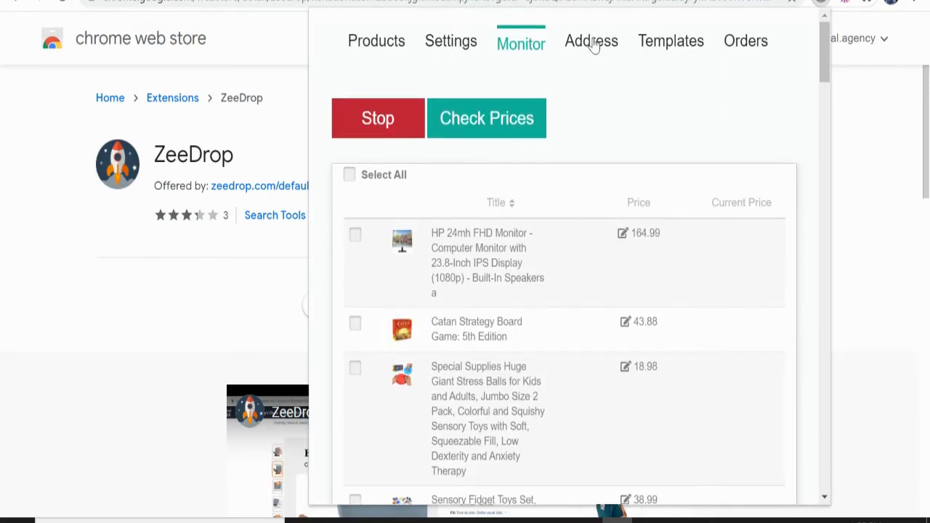
View ZeeDrop's Address section with empty email, phone, name, street, city, state and zip fields.
click(591, 41)
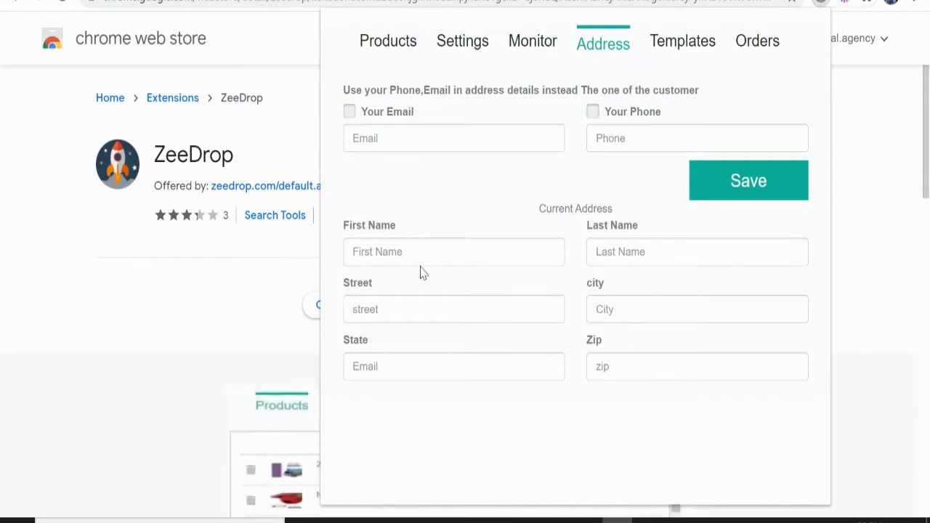
mouse_move(552, 200)
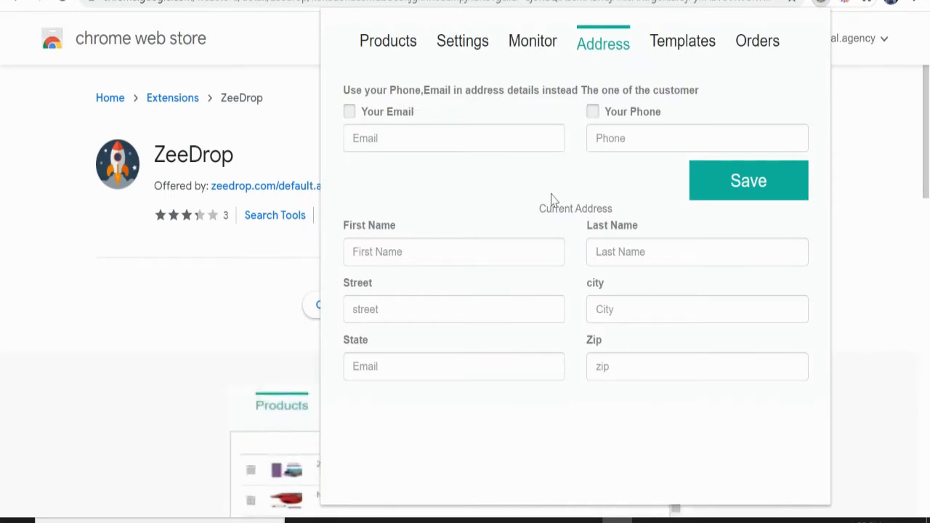
mouse_move(465, 205)
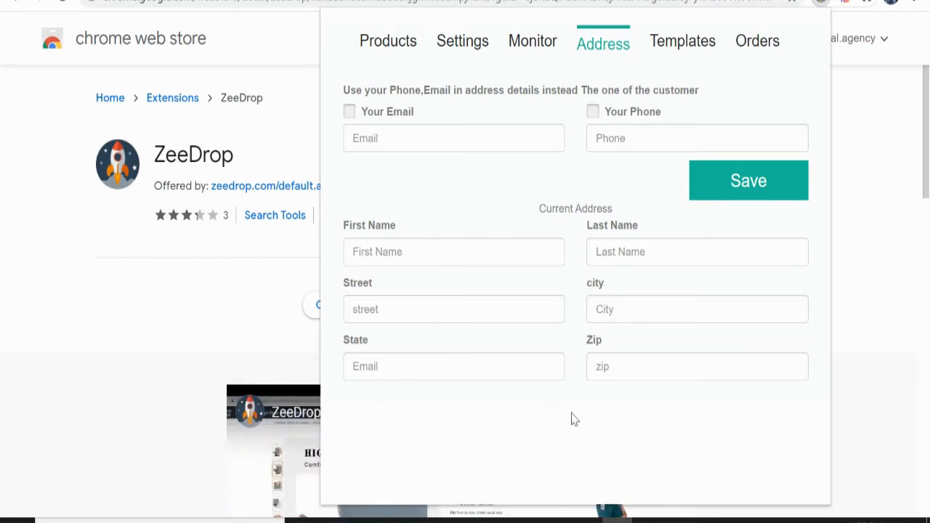
mouse_move(493, 207)
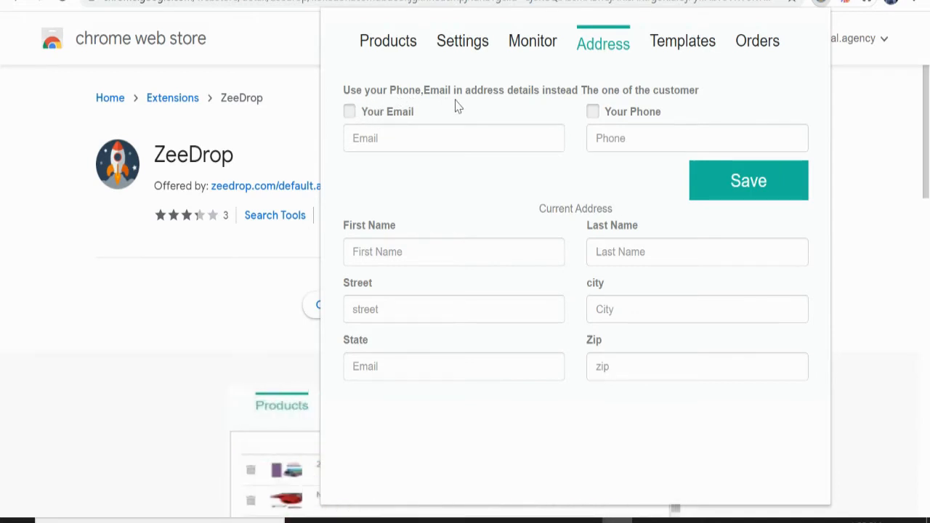
mouse_move(651, 99)
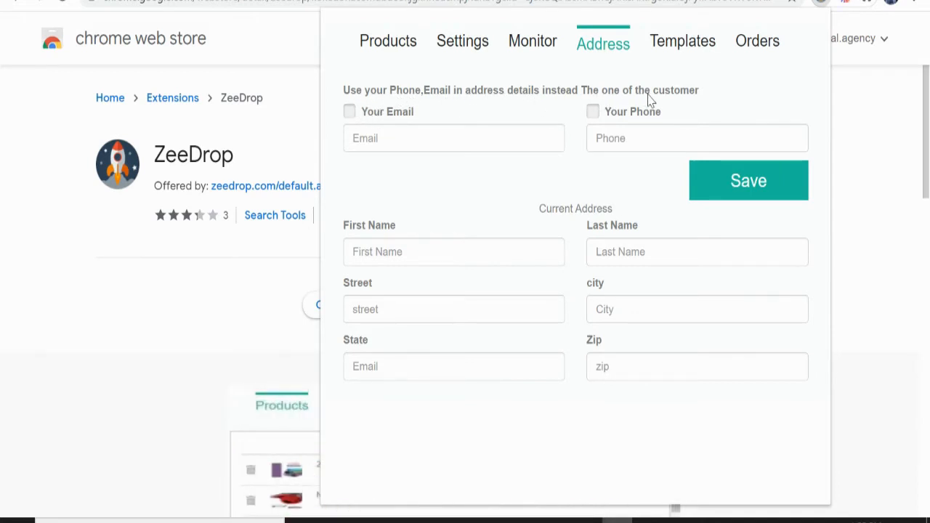
mouse_move(602, 239)
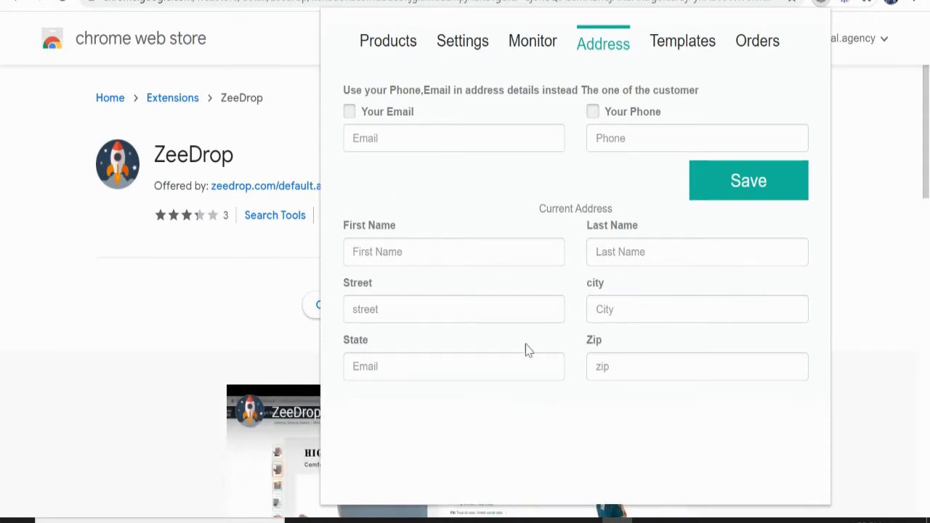
mouse_move(608, 425)
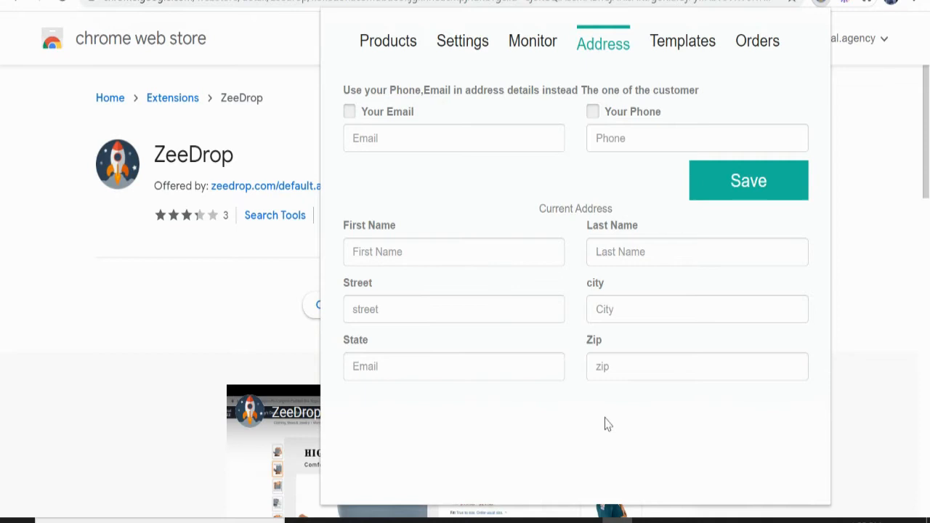
Load the Example_3 template in the Templates editor and scroll through its text.
click(671, 40)
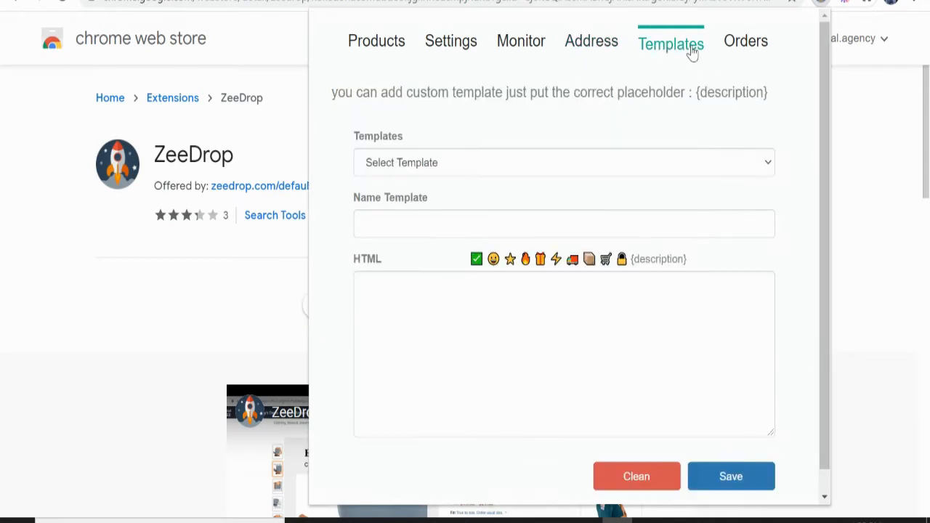
click(563, 162)
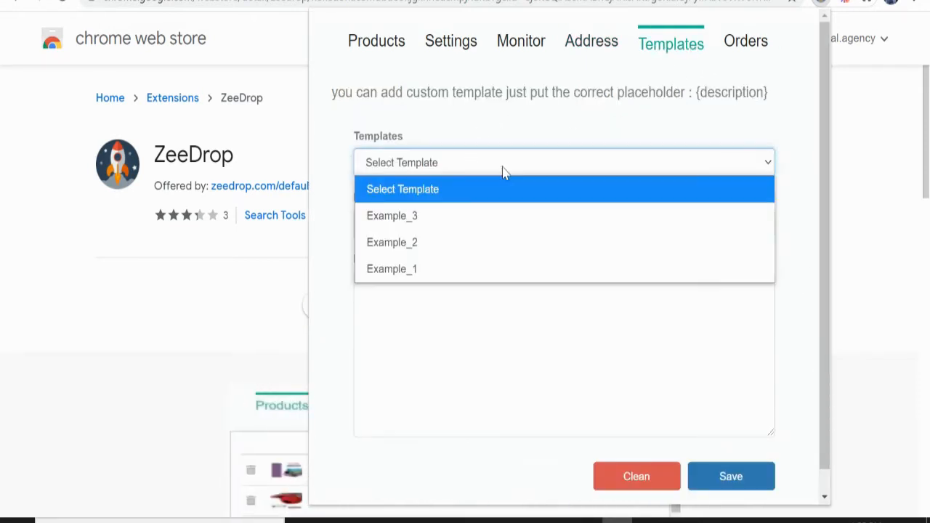
mouse_move(472, 167)
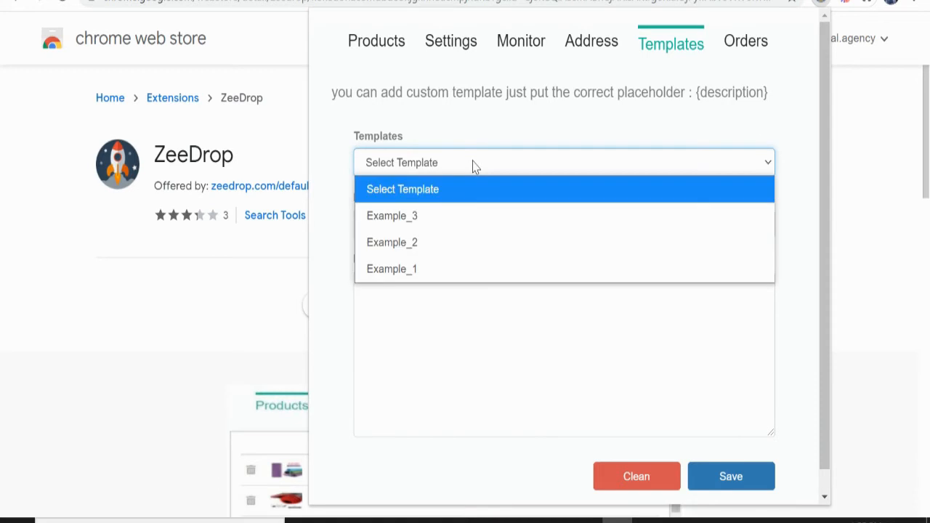
click(392, 215)
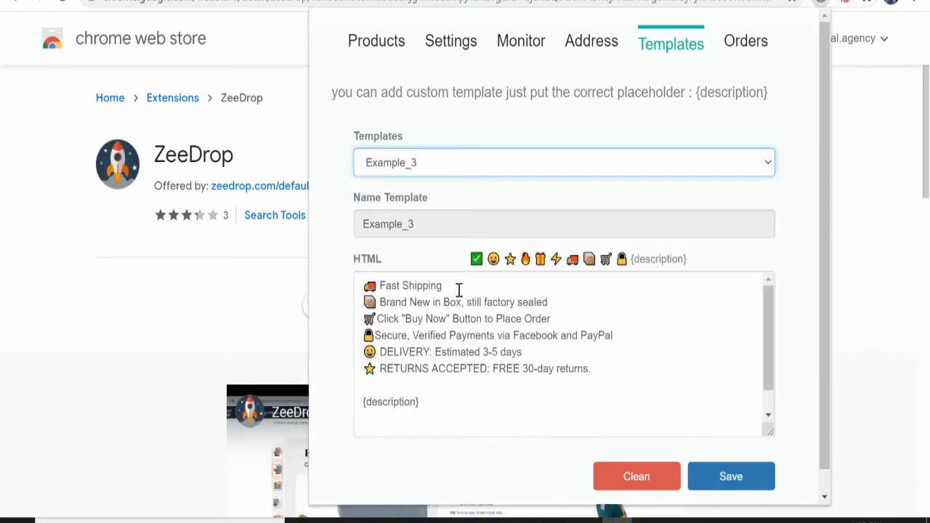
mouse_move(509, 312)
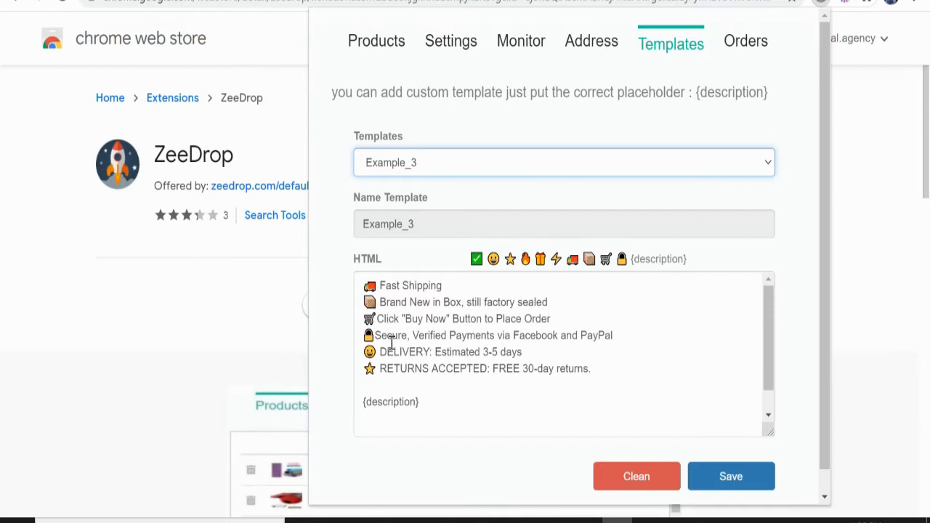
scroll(down, 3)
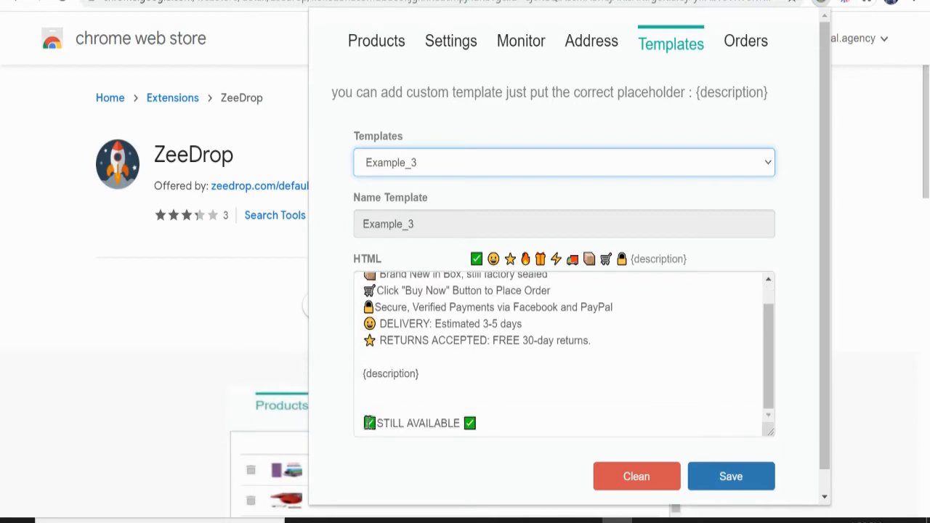
scroll(up, 3)
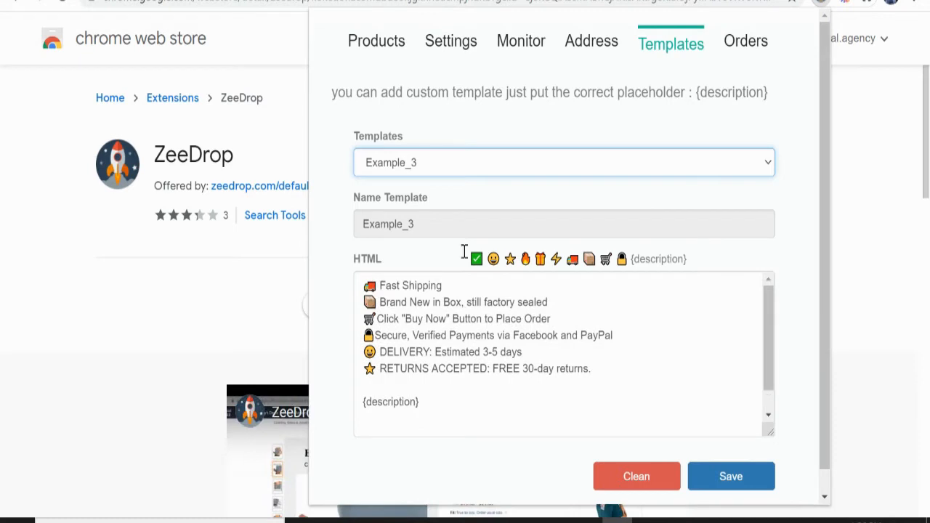
click(746, 41)
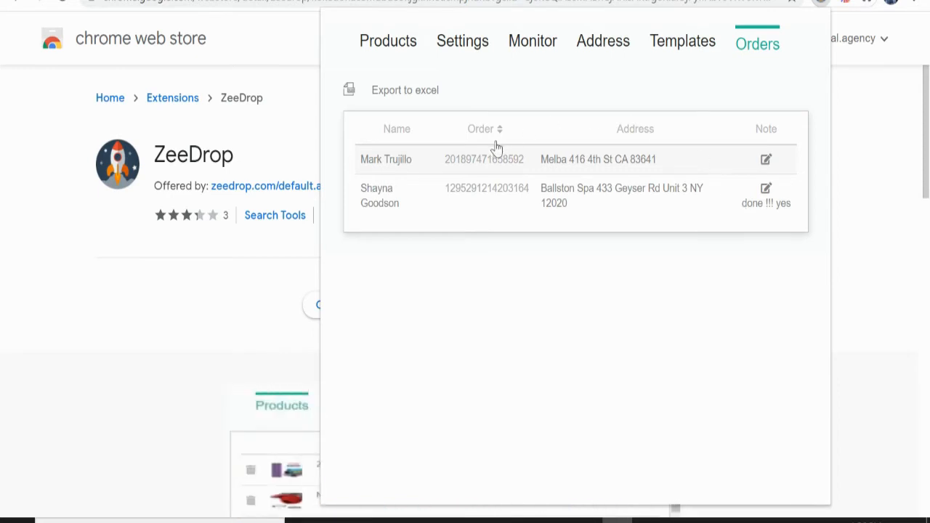
mouse_move(719, 138)
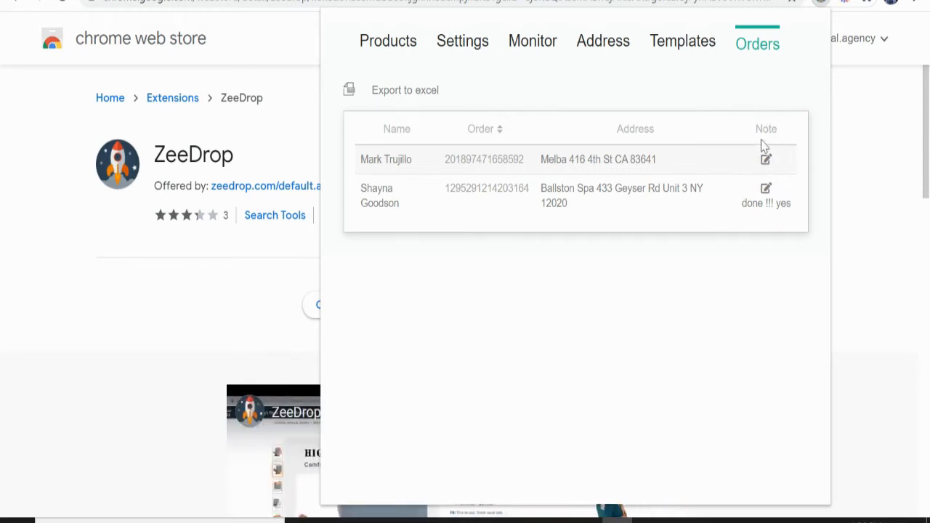
mouse_move(768, 166)
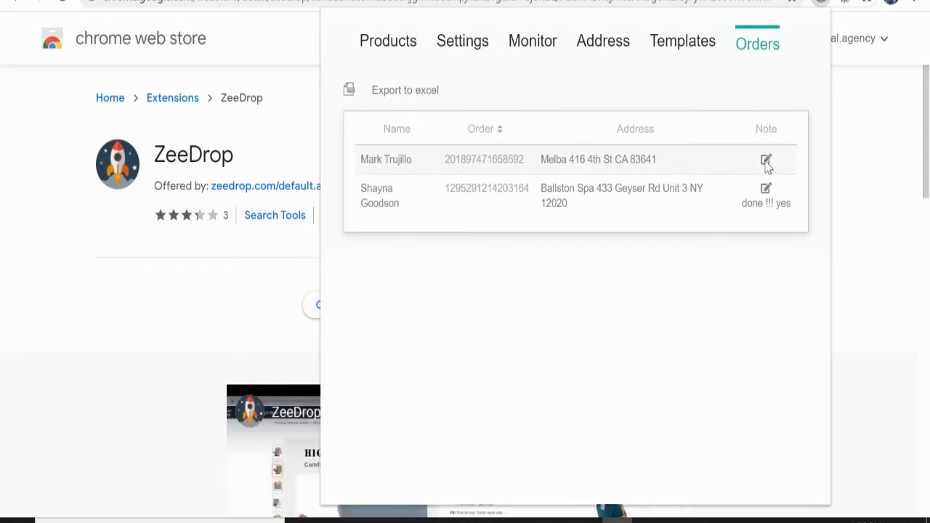
Edit the first order's note, then close the ZeeDrop orders list.
click(766, 159)
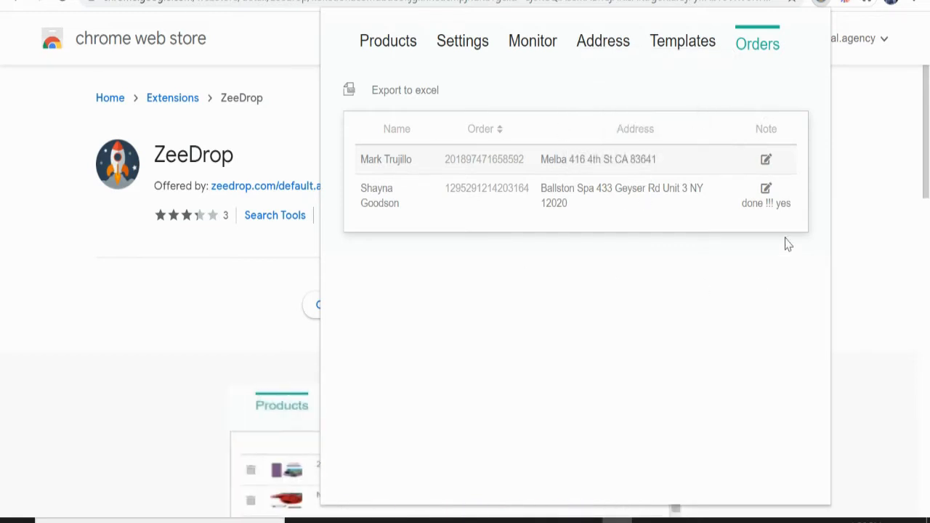
mouse_move(756, 183)
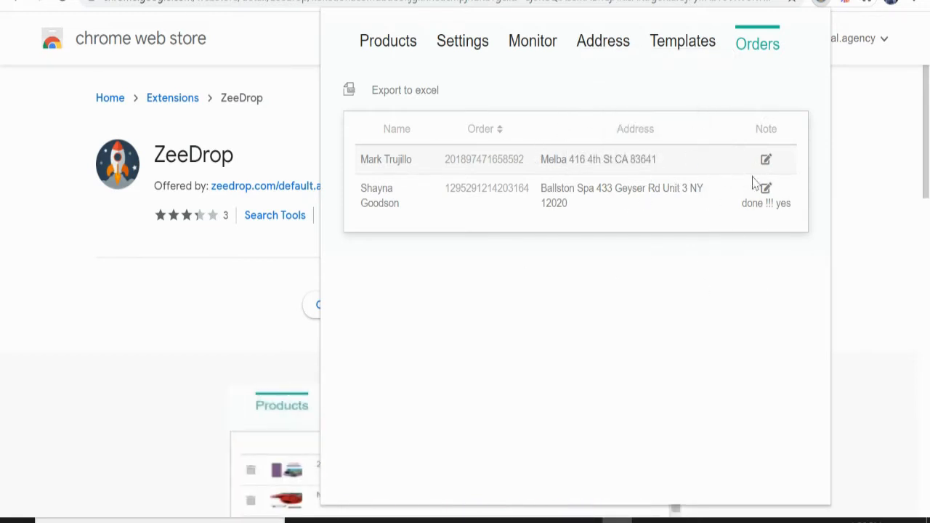
mouse_move(759, 118)
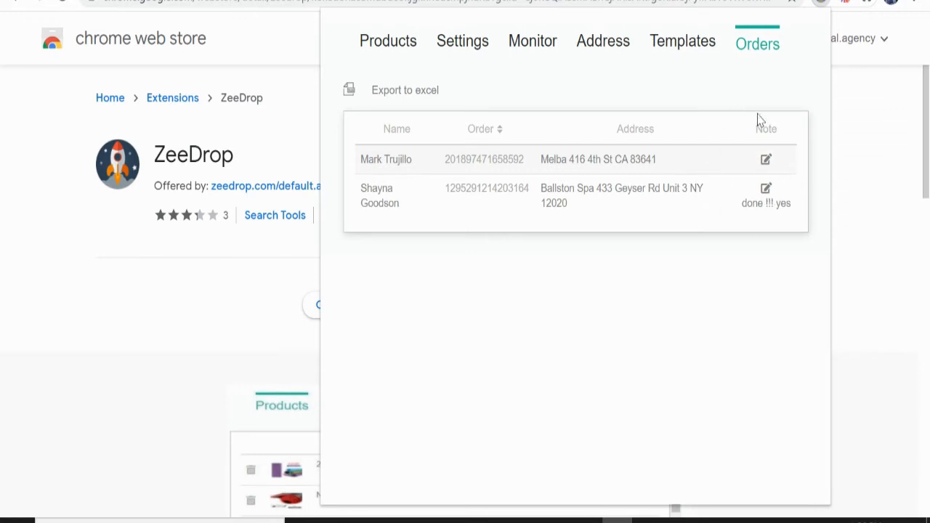
mouse_move(758, 308)
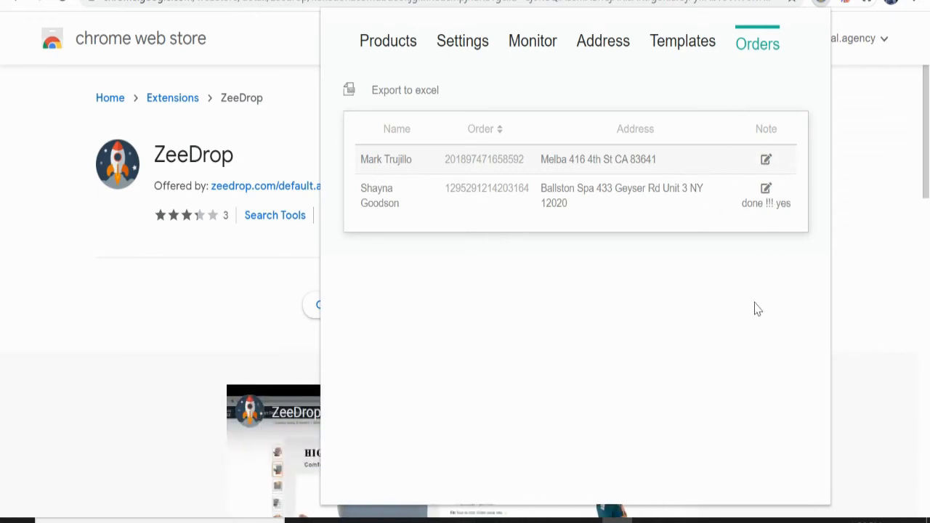
mouse_move(336, 37)
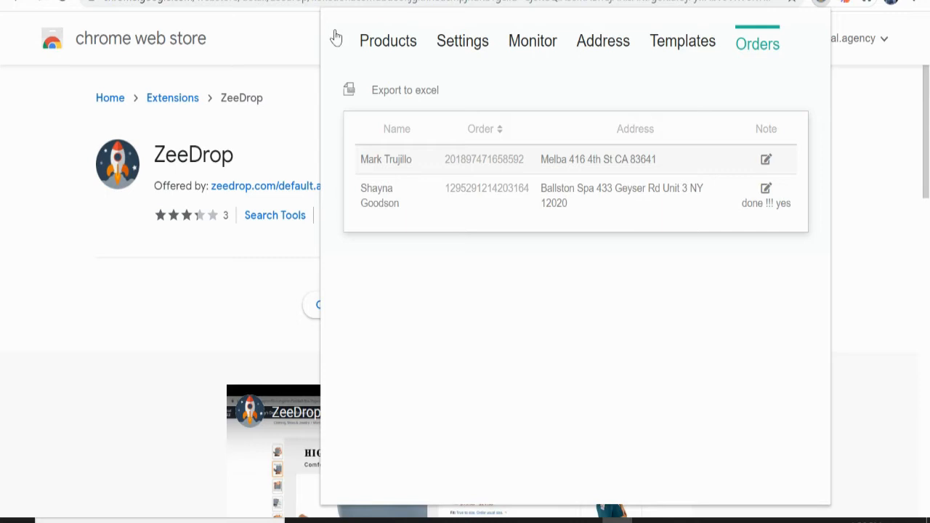
click(302, 41)
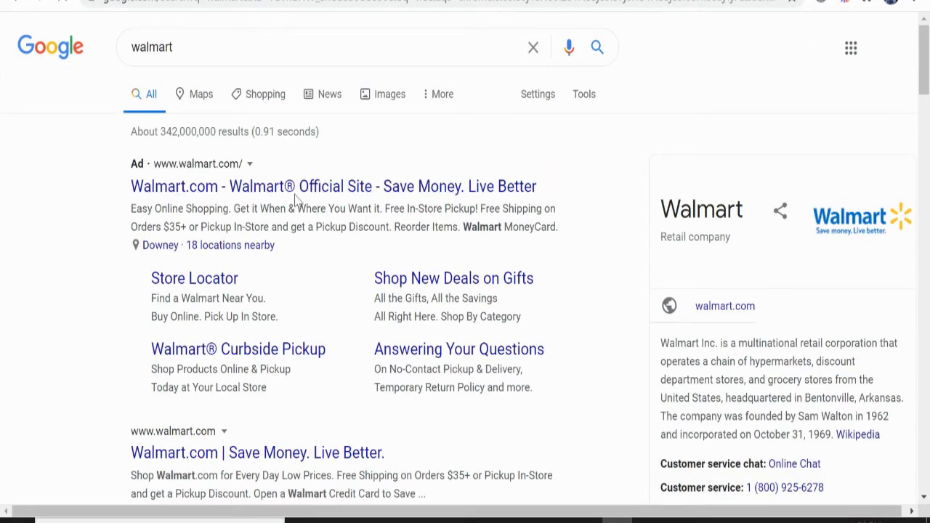
Search Walmart for pioneer woman and open the 4 Pack Fiona Kitchen Towel Set.
click(333, 186)
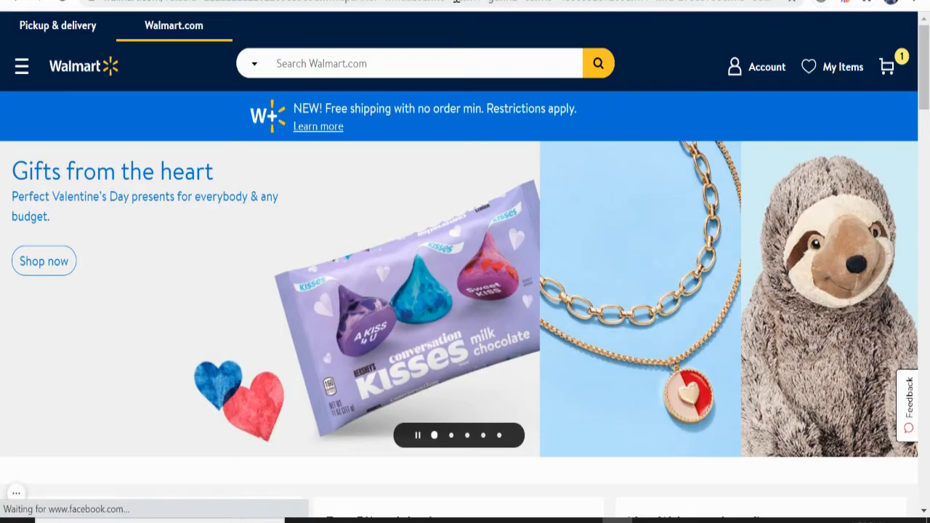
scroll(down, 3)
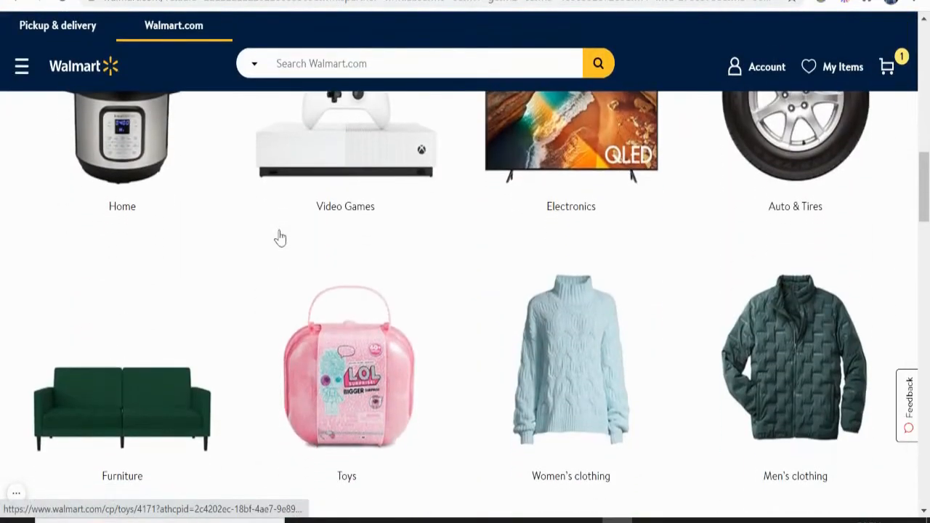
click(425, 63)
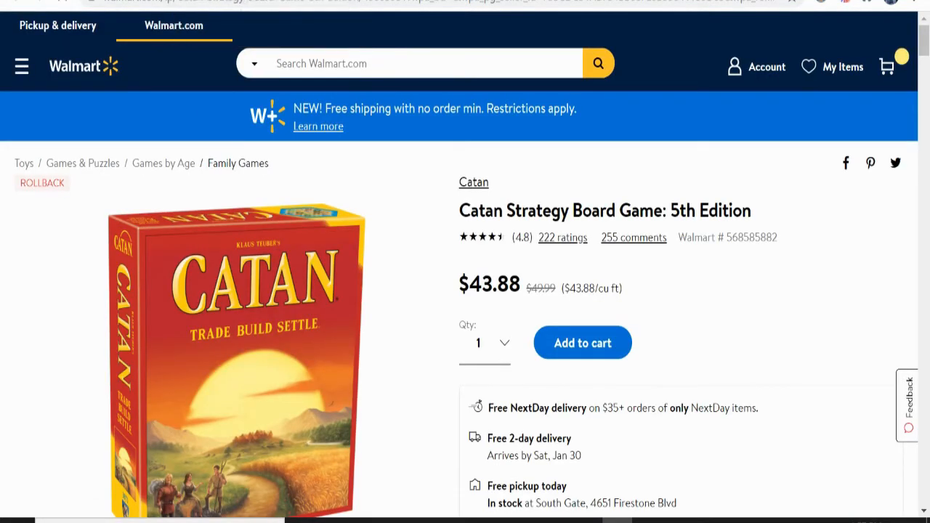
text(pioneer woman)
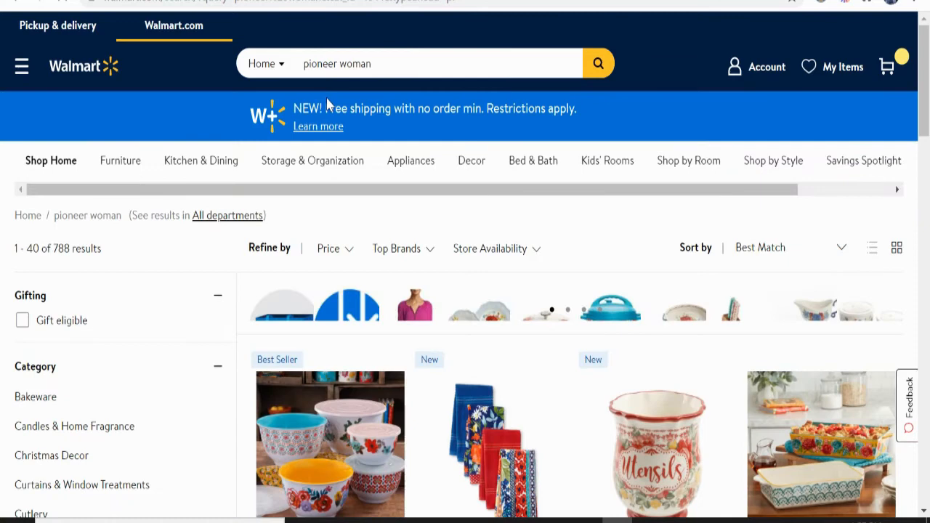
scroll(down, 3)
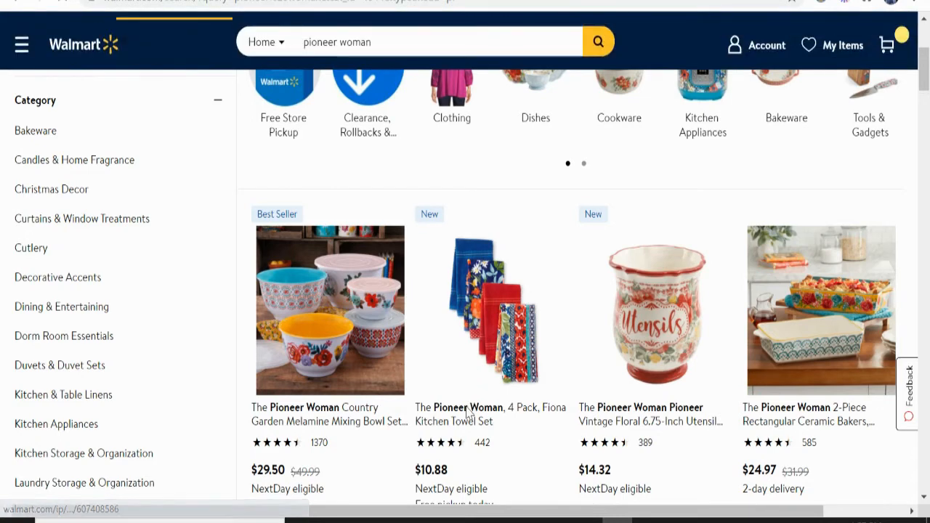
scroll(down, 3)
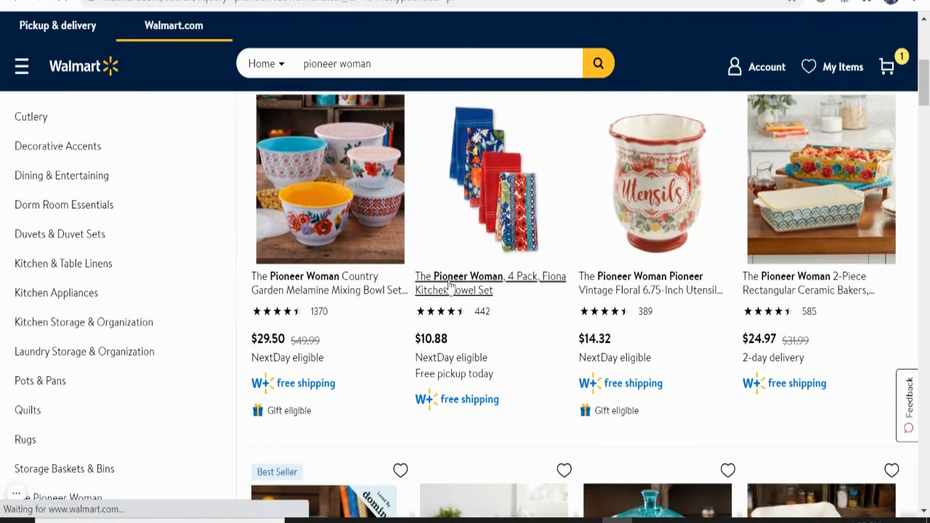
click(490, 284)
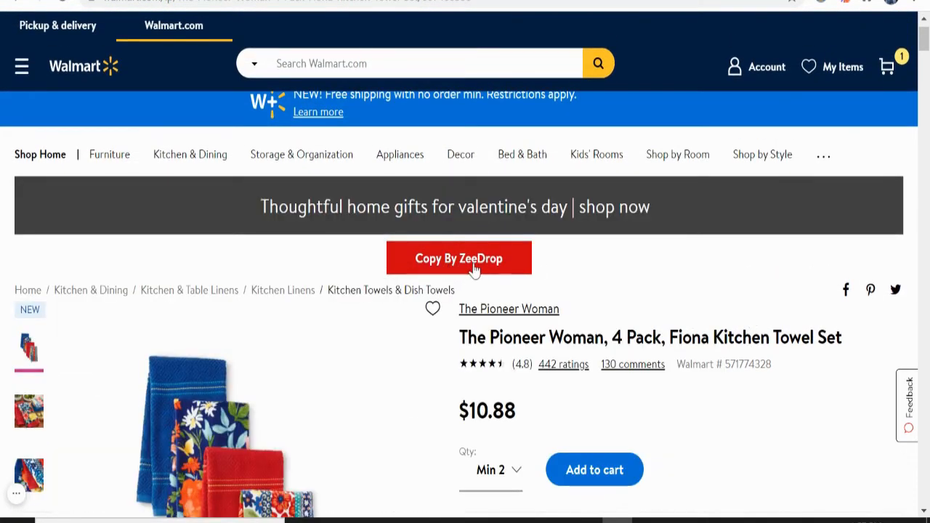
Copy the Fiona towel set's details using the Copy By ZeeDrop button.
scroll(down, 3)
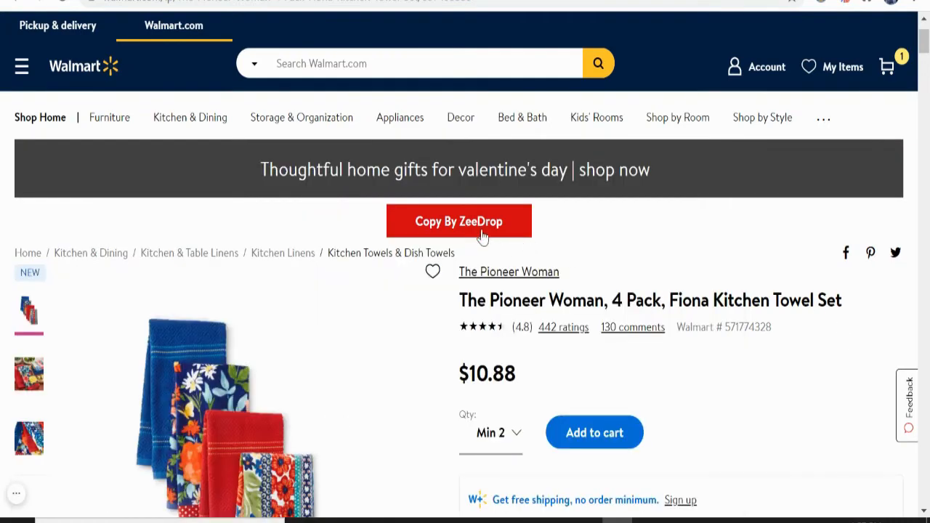
click(459, 221)
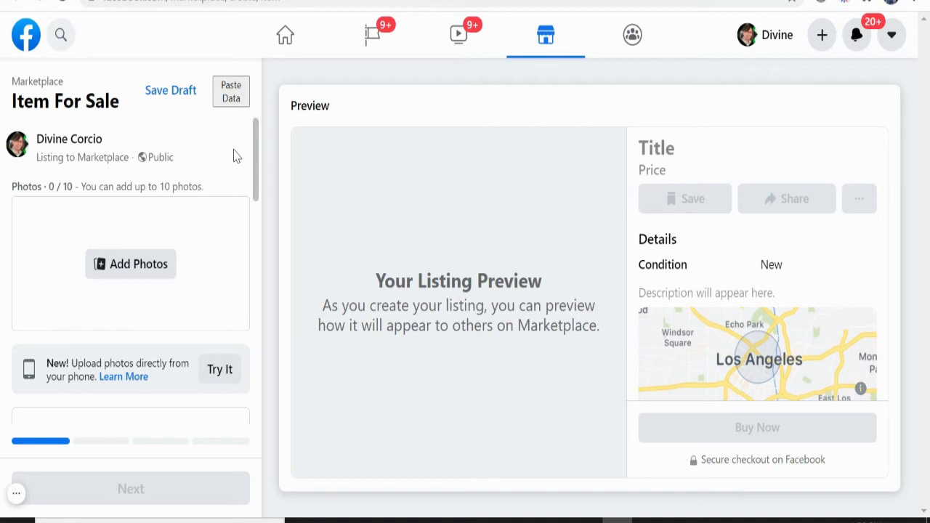
Paste the copied towel set data into the Item For Sale form and review it.
click(231, 91)
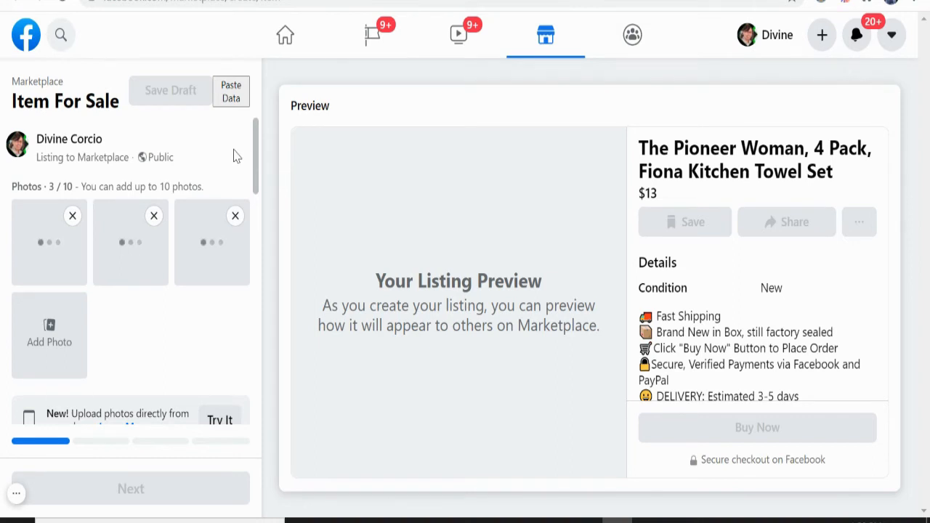
scroll(down, 3)
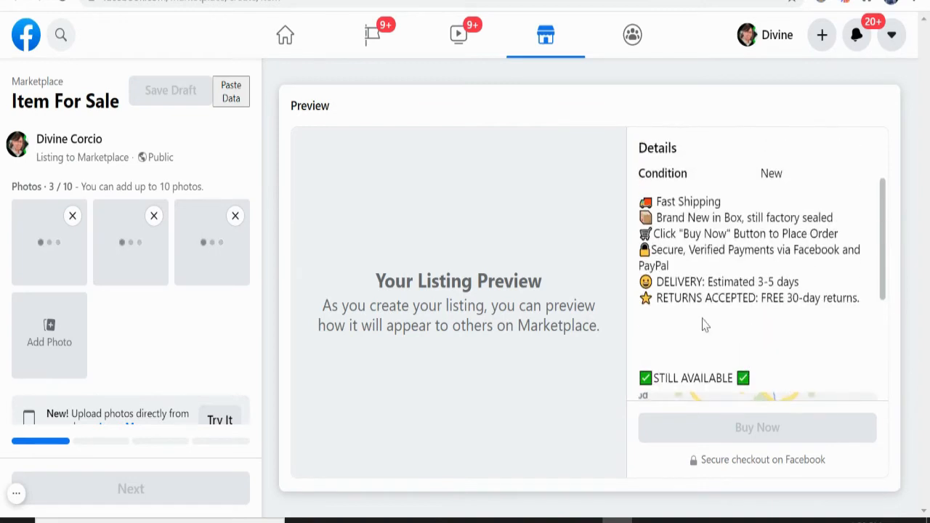
mouse_move(667, 325)
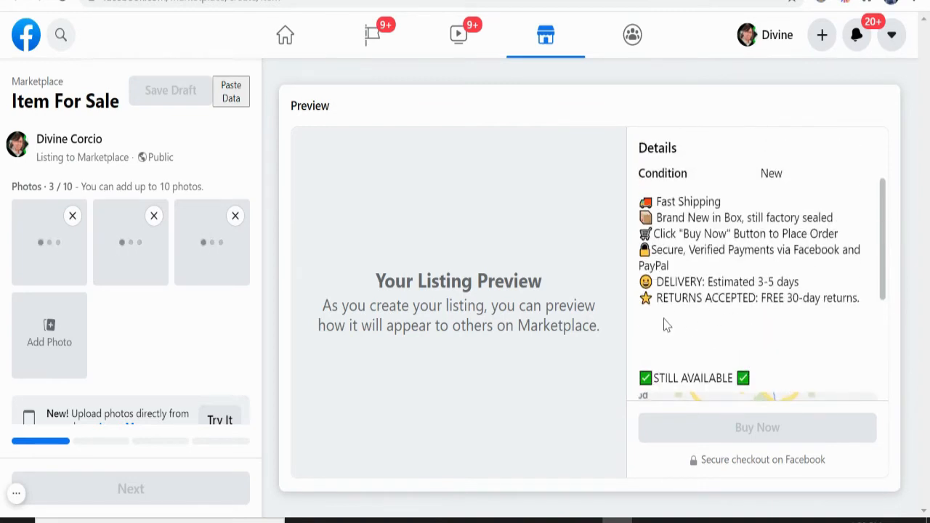
mouse_move(707, 319)
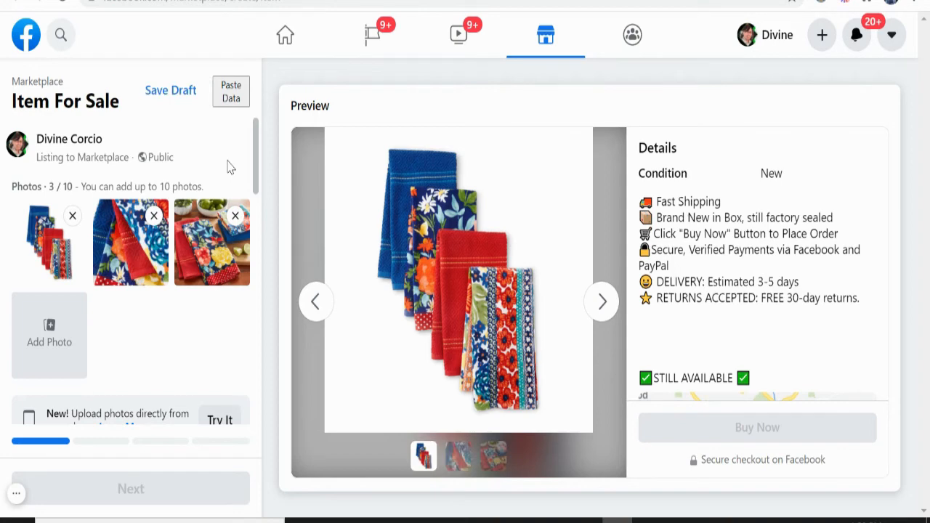
Reorder the listing photos and shorten the title to '4 Pack, Fiona Kitchen Towel Set'.
click(154, 216)
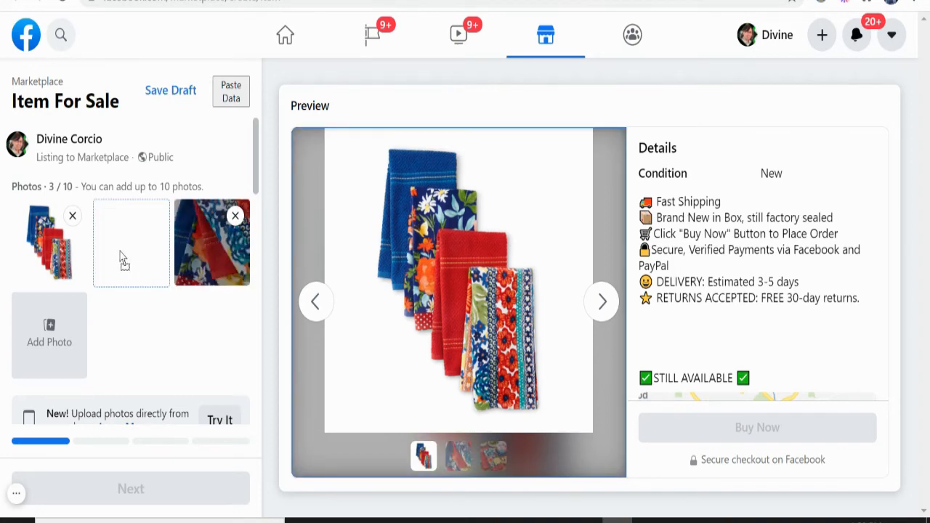
scroll(down, 3)
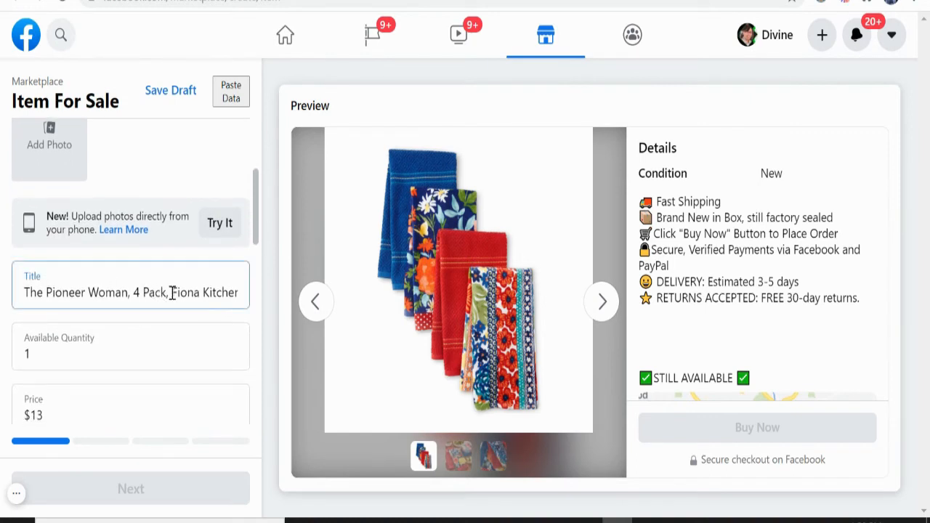
text(Towel Set)
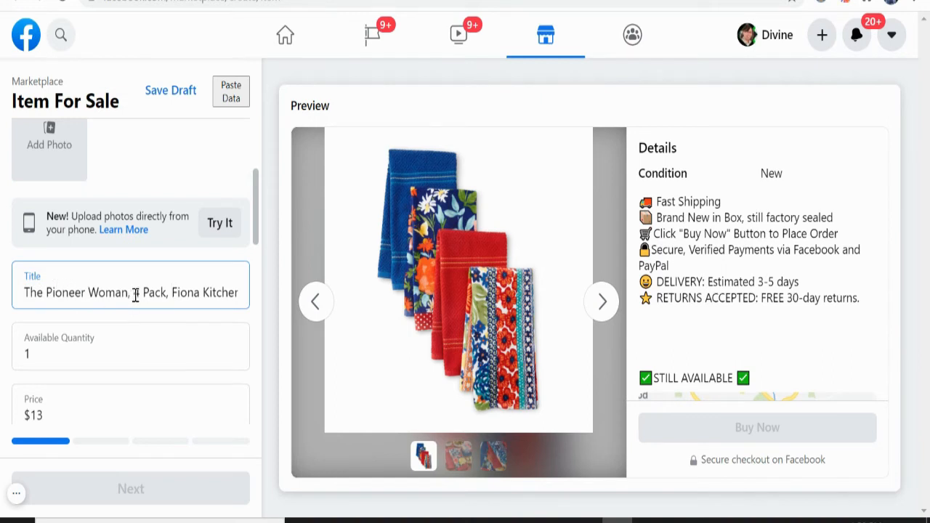
text(4 Pack, Fiona Kitchen Towel Set)
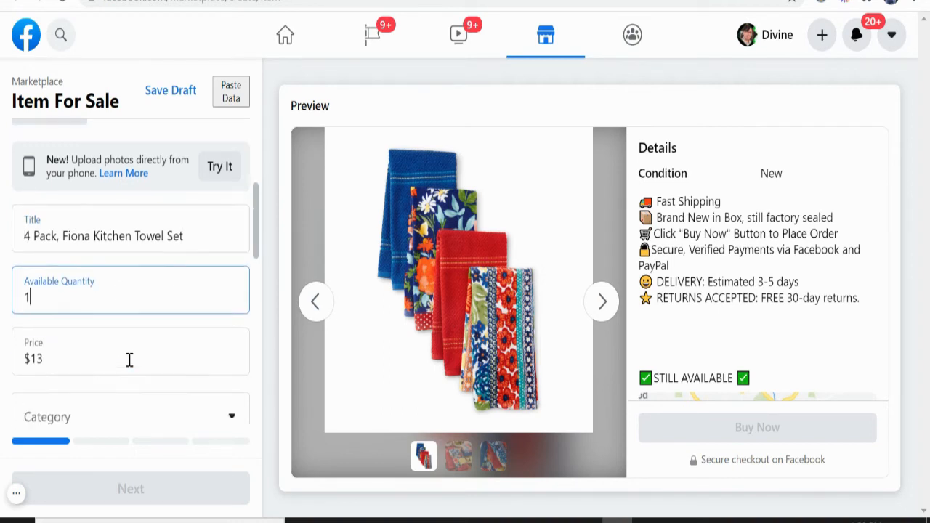
Scroll down the listing form and open the Category dropdown.
scroll(down, 3)
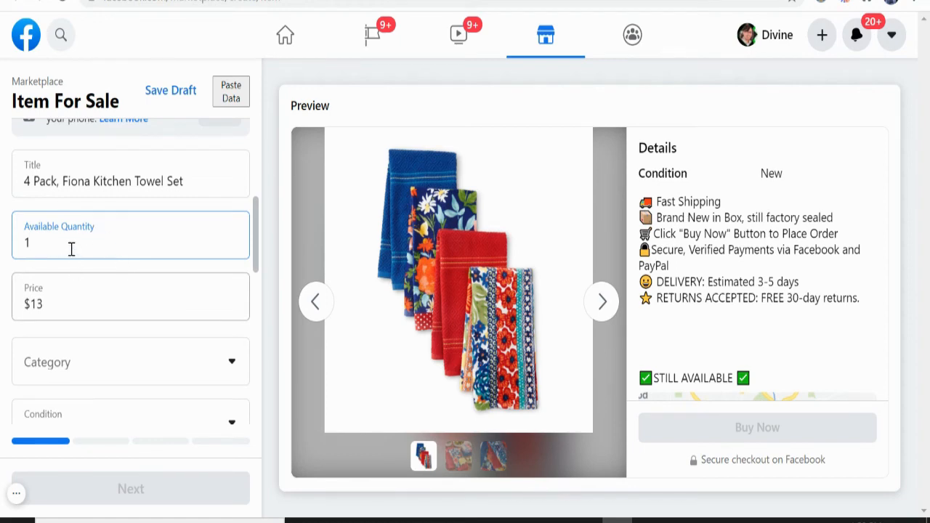
scroll(down, 3)
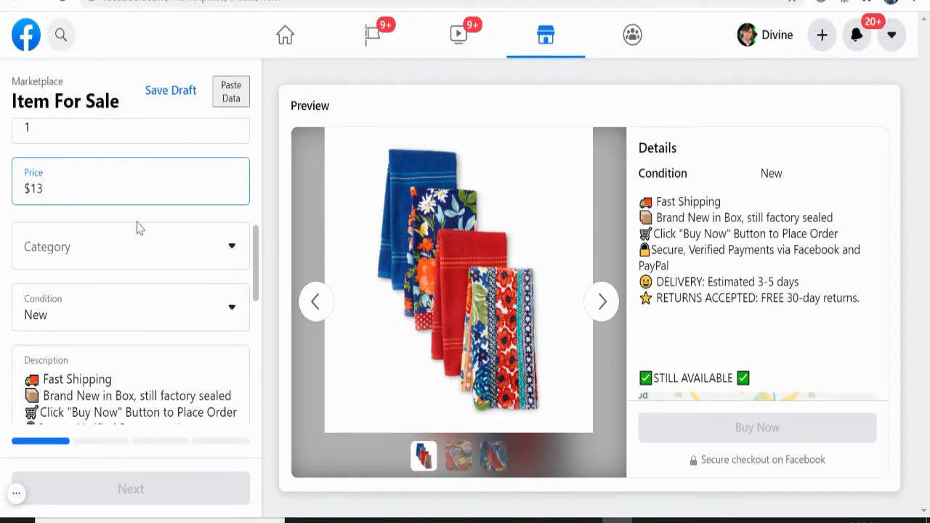
click(131, 247)
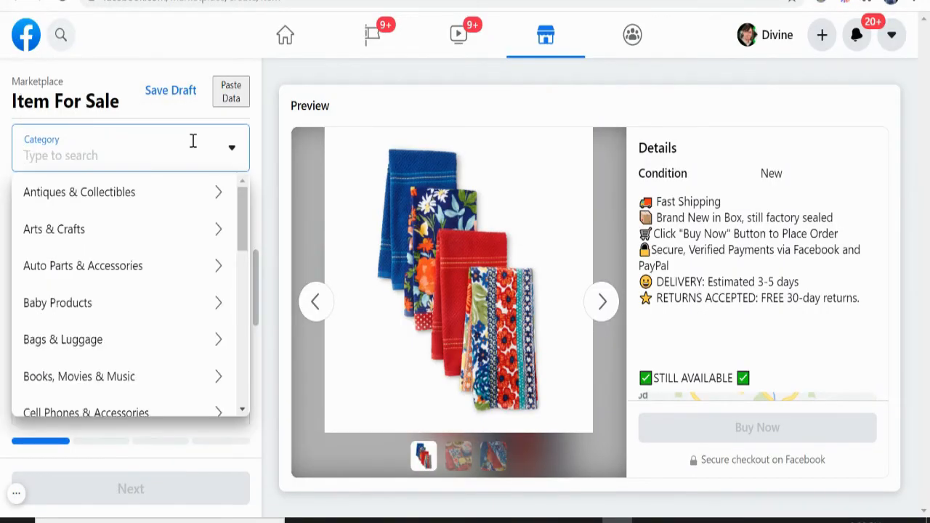
mouse_move(206, 211)
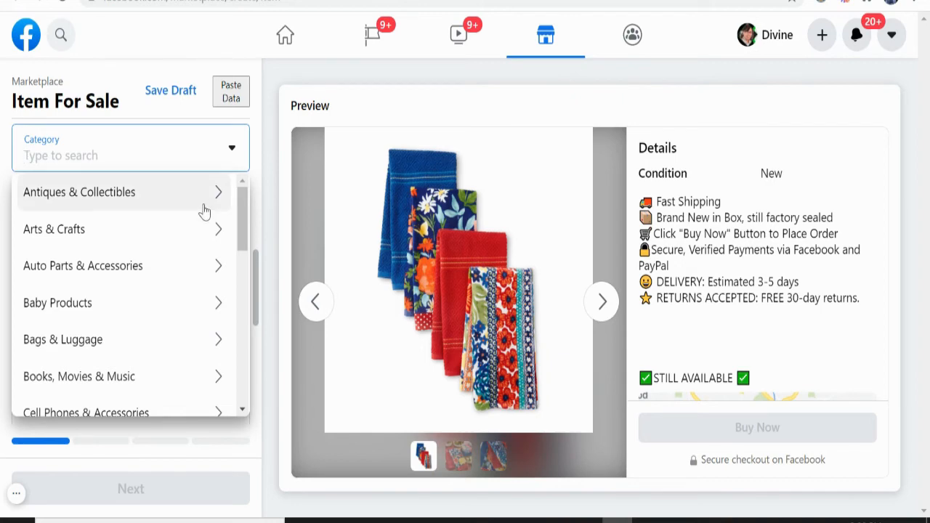
Search categories for 'towel' and choose Towels & Washcloths (Bath Linens).
scroll(down, 3)
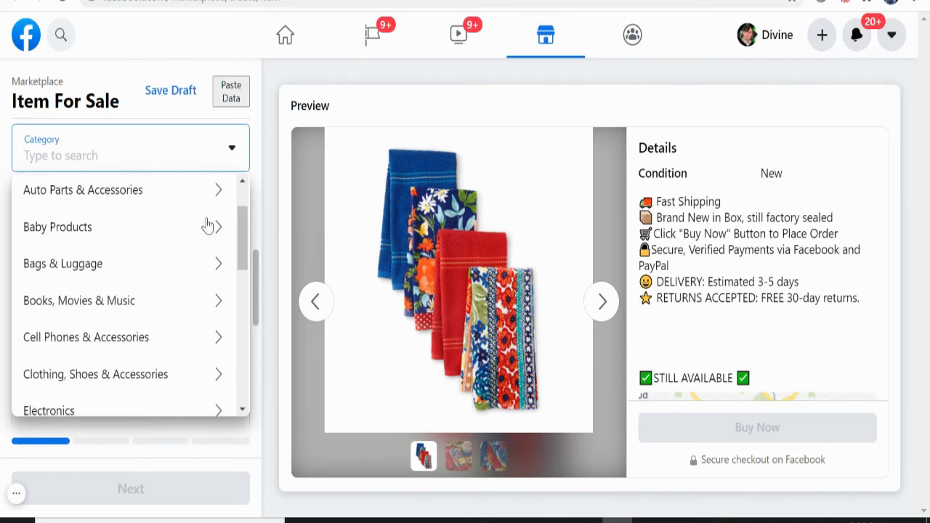
text(tabl)
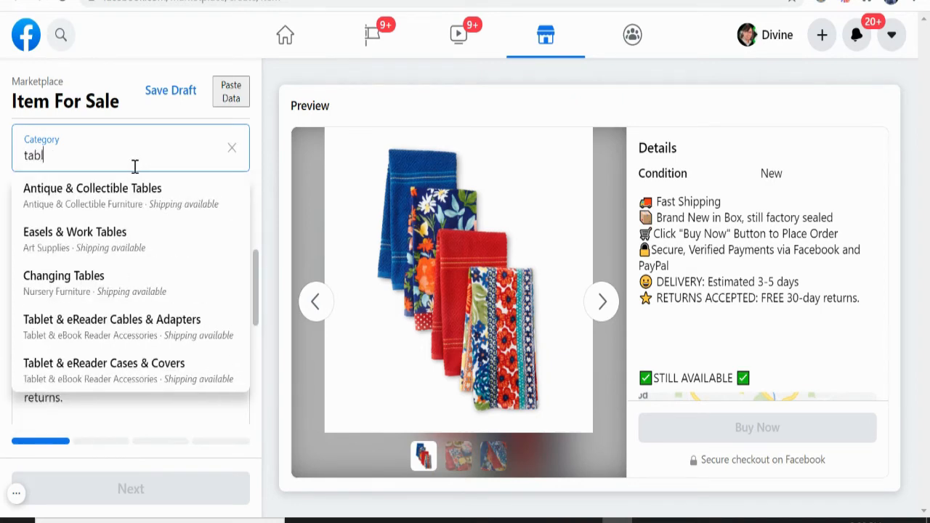
text(e)
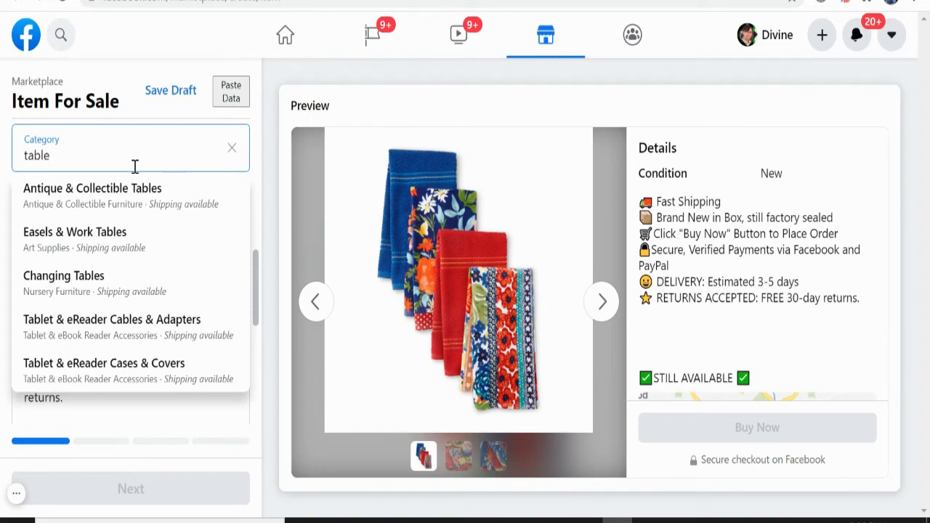
key(Backspace)
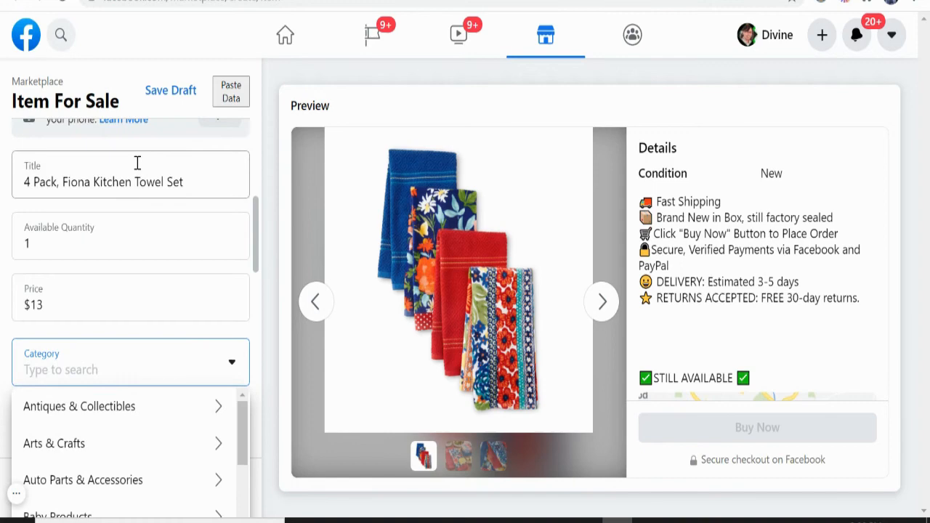
text(tow)
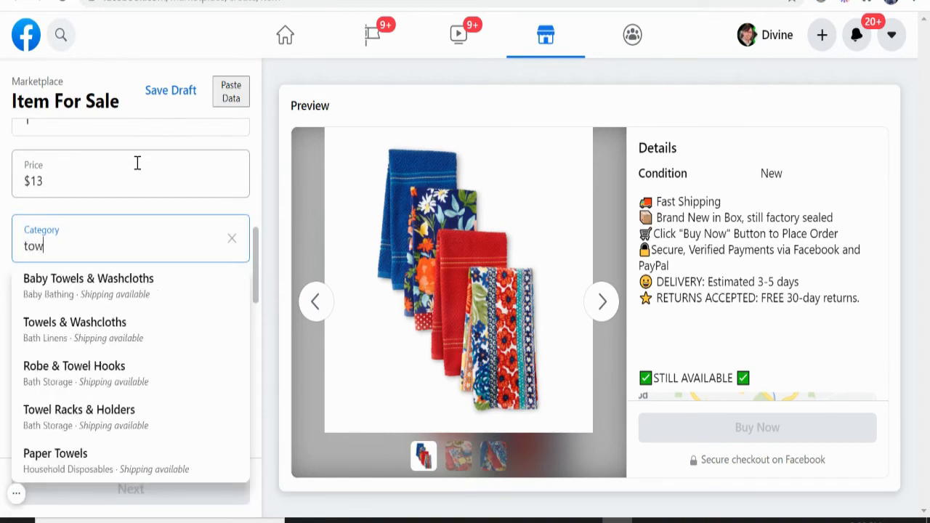
text(el)
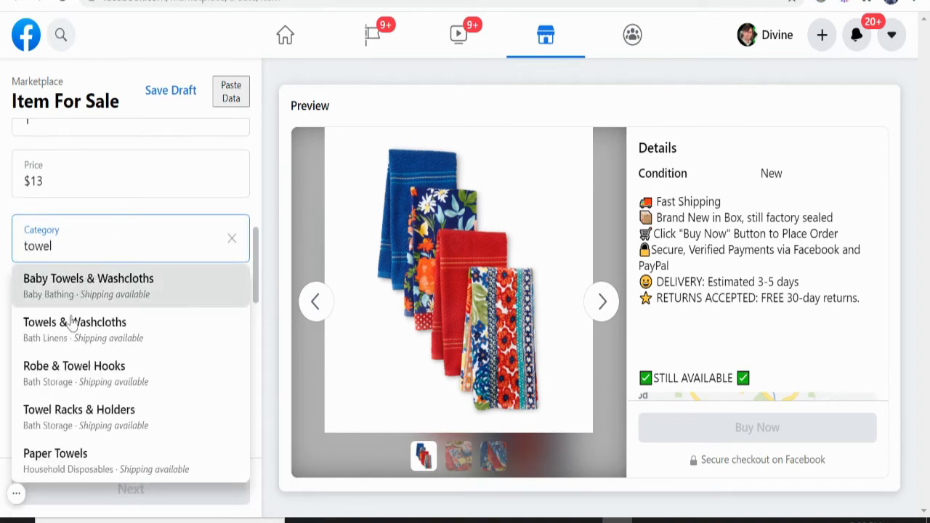
click(75, 322)
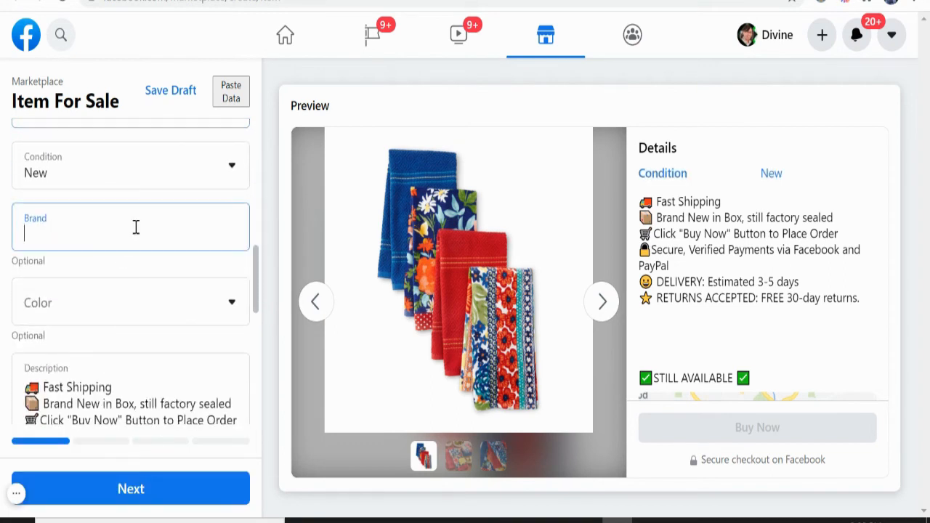
Type Pioneer Woman into the listing's Brand field.
text(Pioneer Wo)
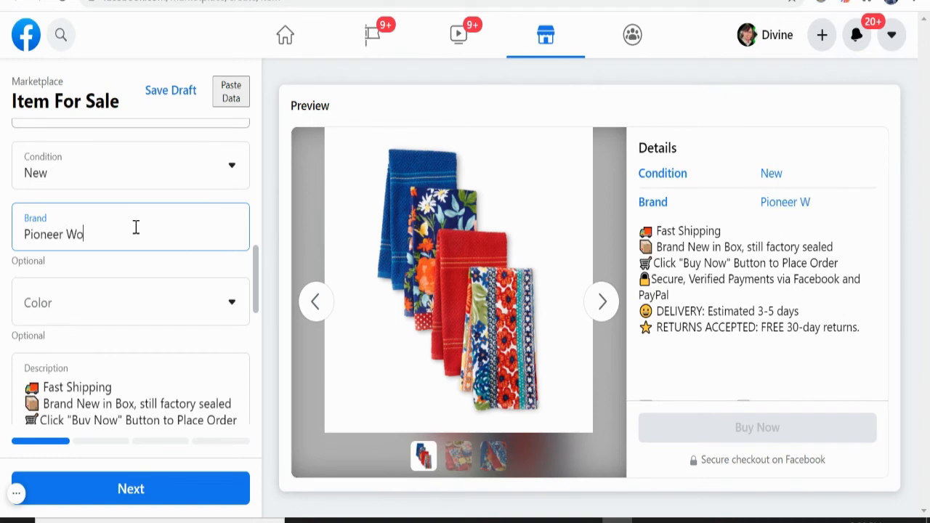
text(man)
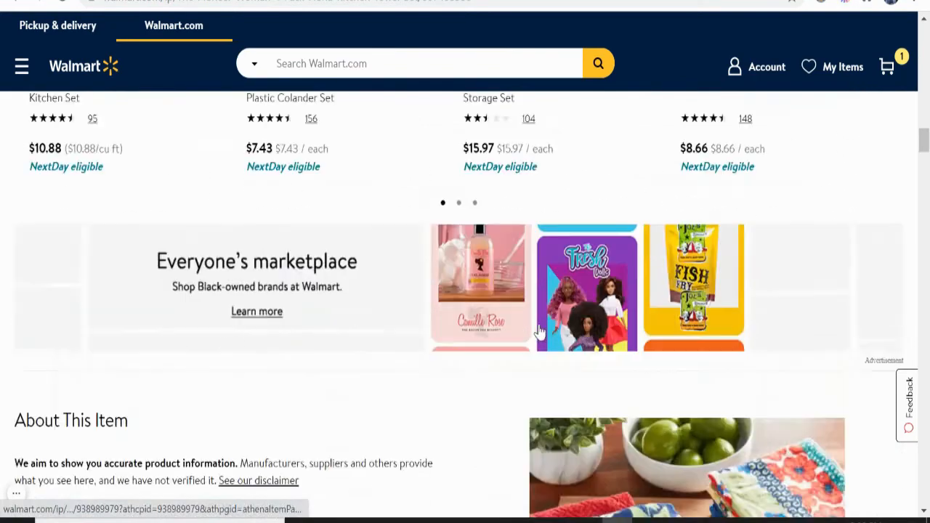
On the Walmart towel set page, dismiss the newsletter popup and select the Features text.
scroll(down, 3)
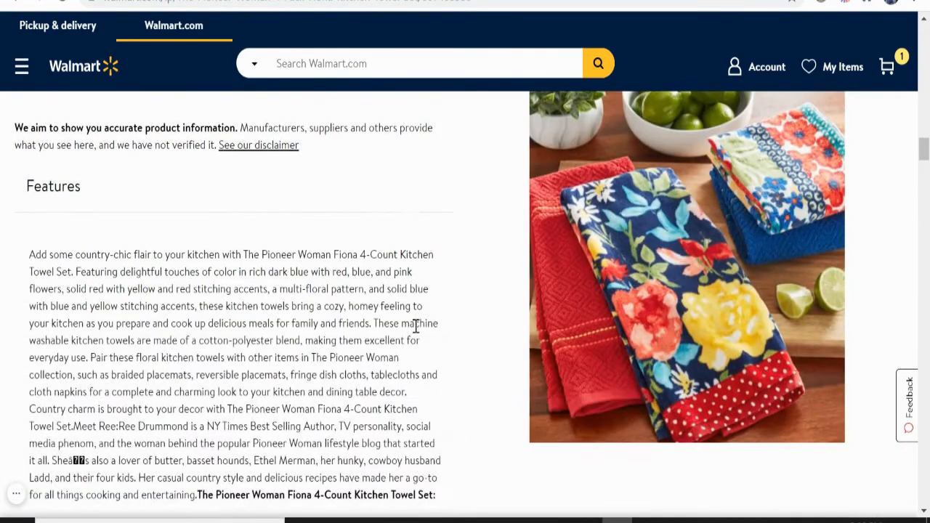
scroll(down, 3)
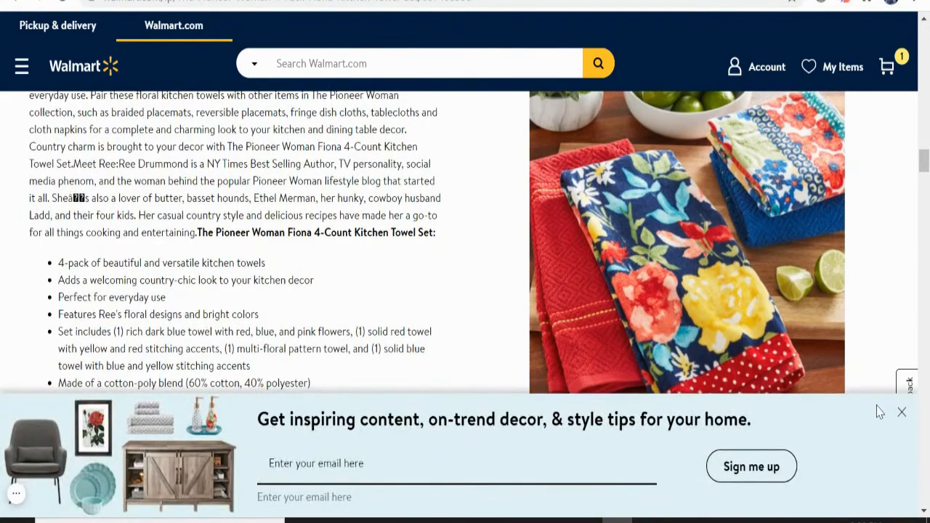
click(902, 412)
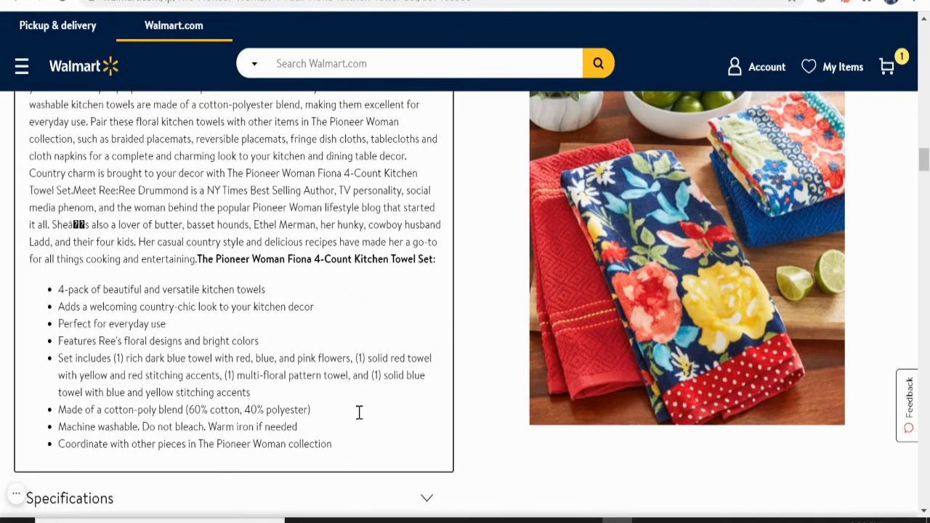
mouse_move(314, 126)
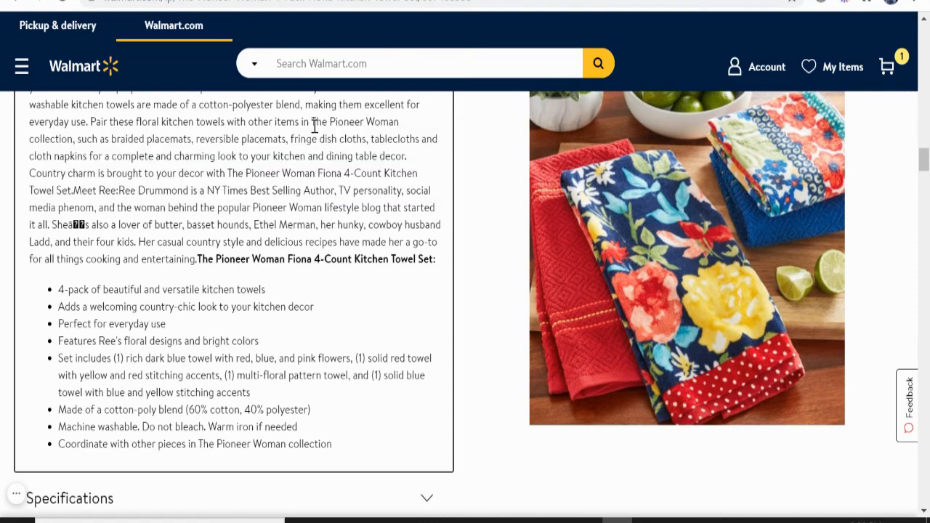
drag(309, 121, 346, 444)
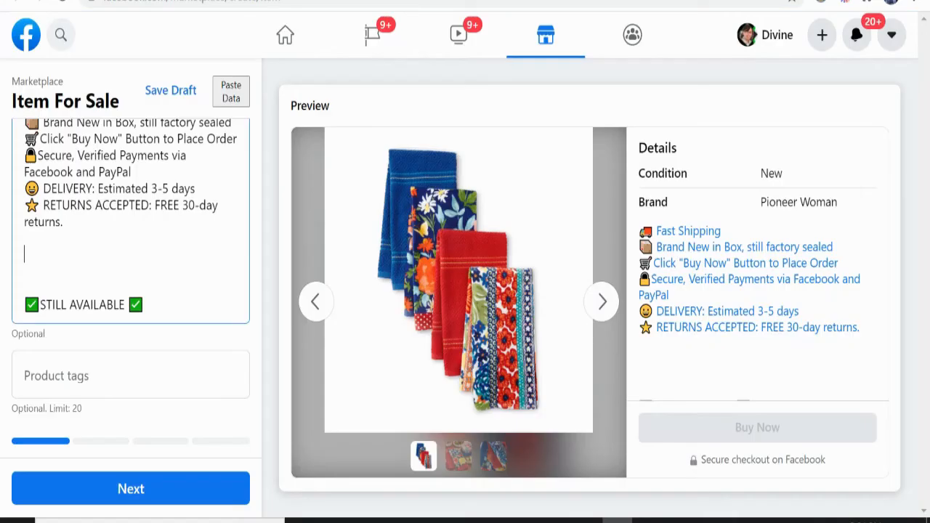
Correct 'decor' to 'décor' in the pasted description using the spelling suggestion.
scroll(down, 3)
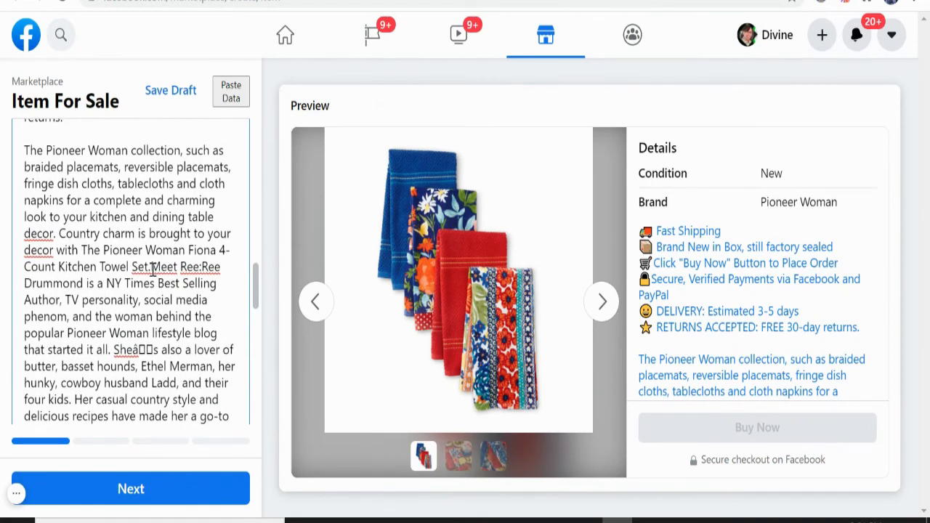
click(145, 267)
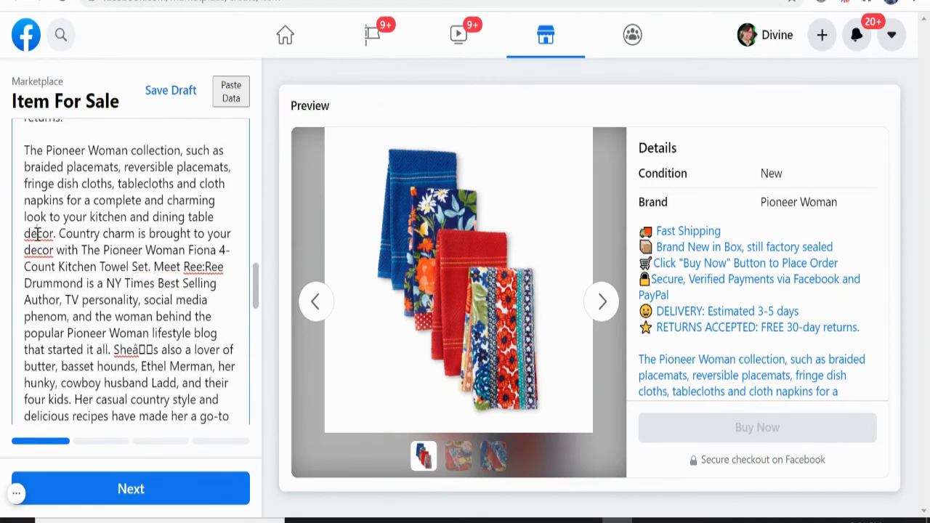
right_click(39, 250)
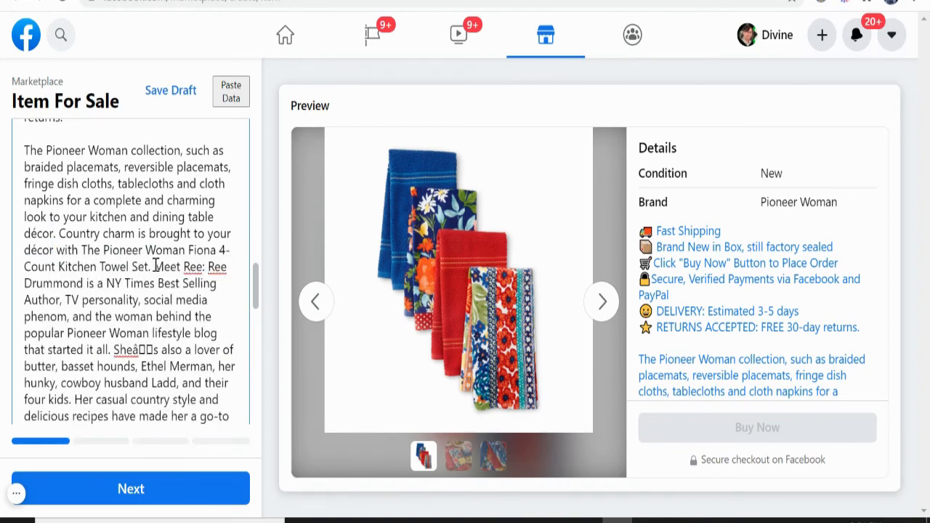
Delete the Ree Drummond author bio sentences from the description.
drag(153, 266, 211, 334)
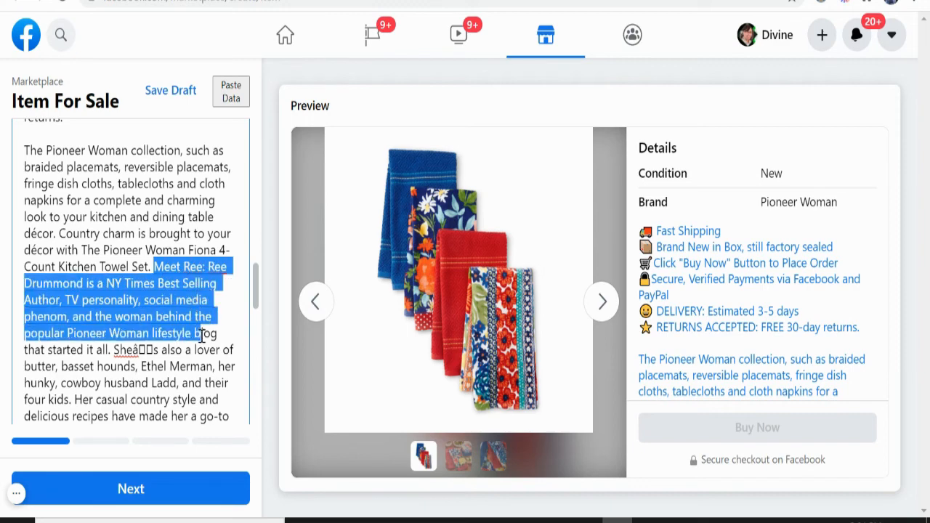
drag(206, 333, 162, 400)
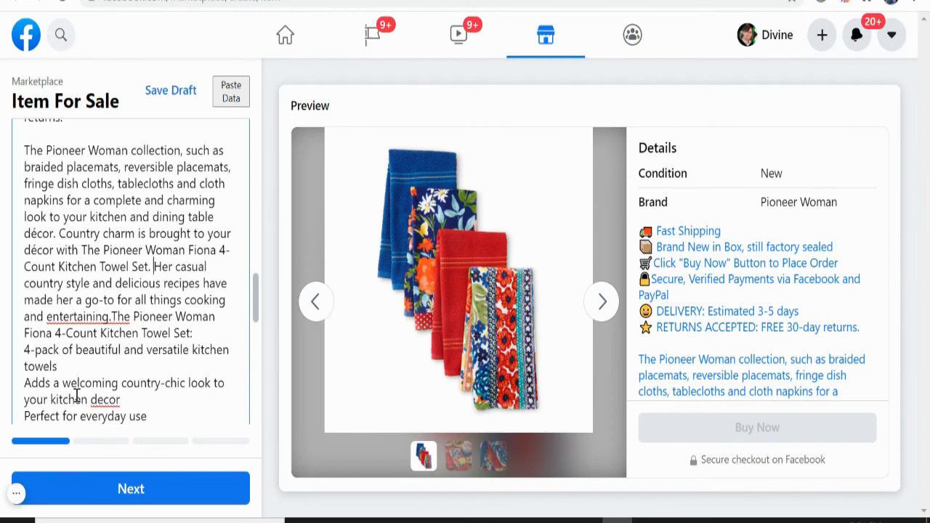
scroll(down, 3)
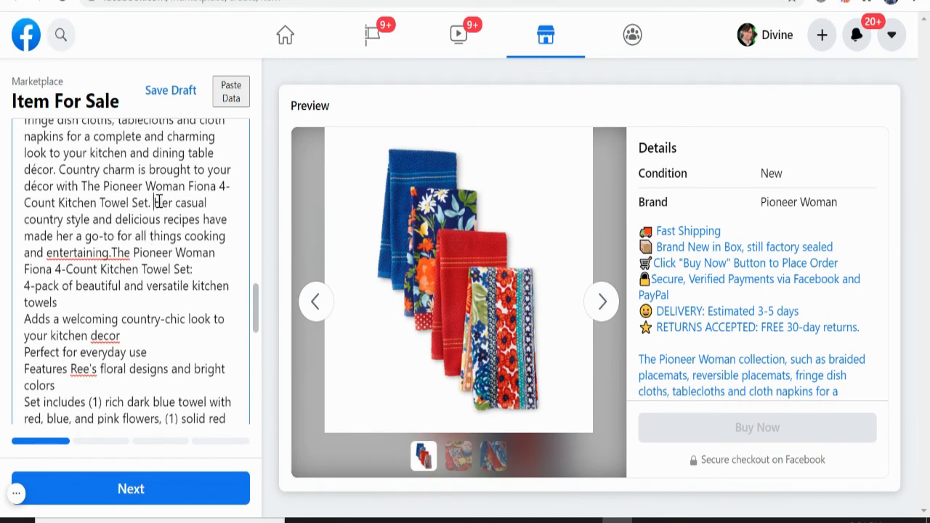
drag(155, 202, 113, 252)
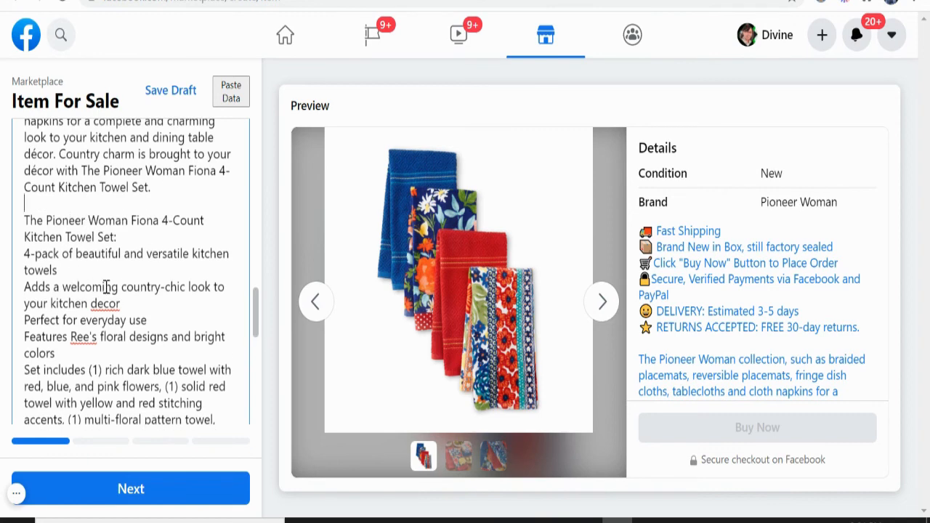
Break the towel set's contents onto separate lines in the features text.
scroll(down, 3)
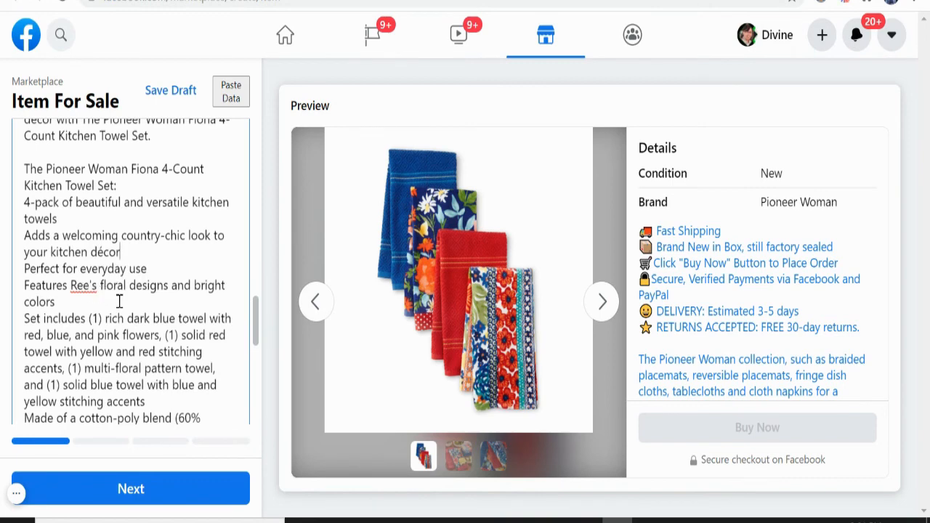
drag(70, 285, 54, 302)
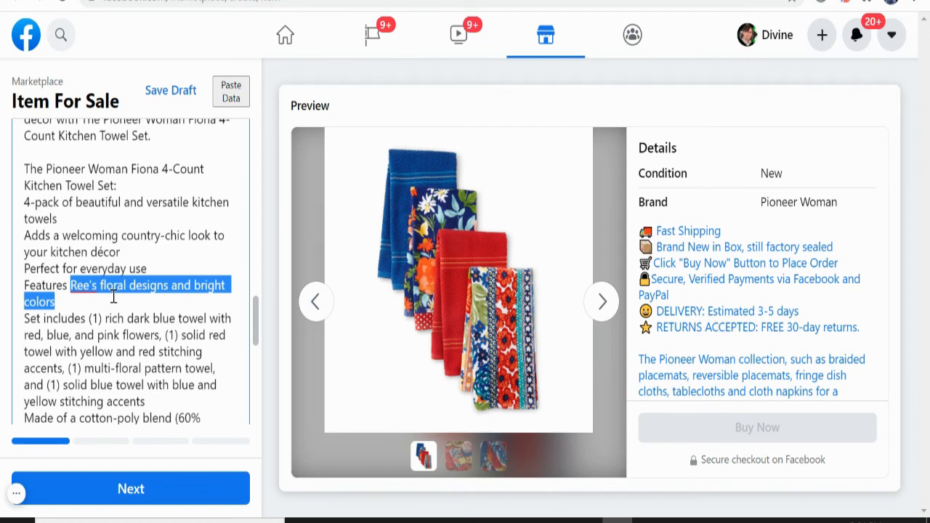
click(113, 296)
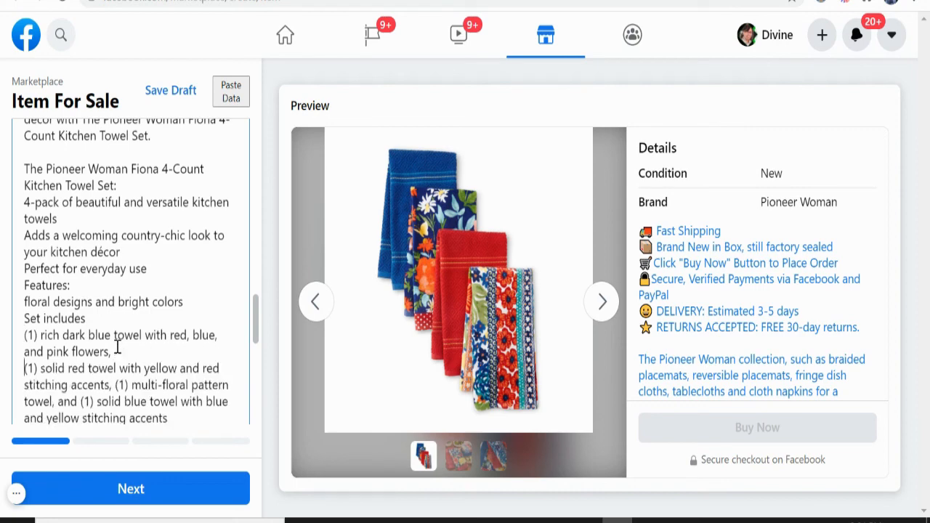
scroll(down, 3)
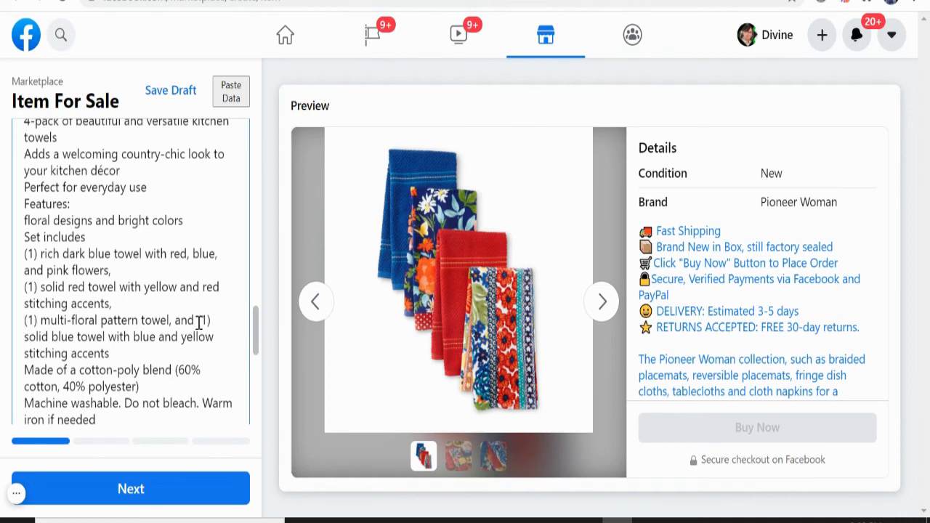
scroll(down, 3)
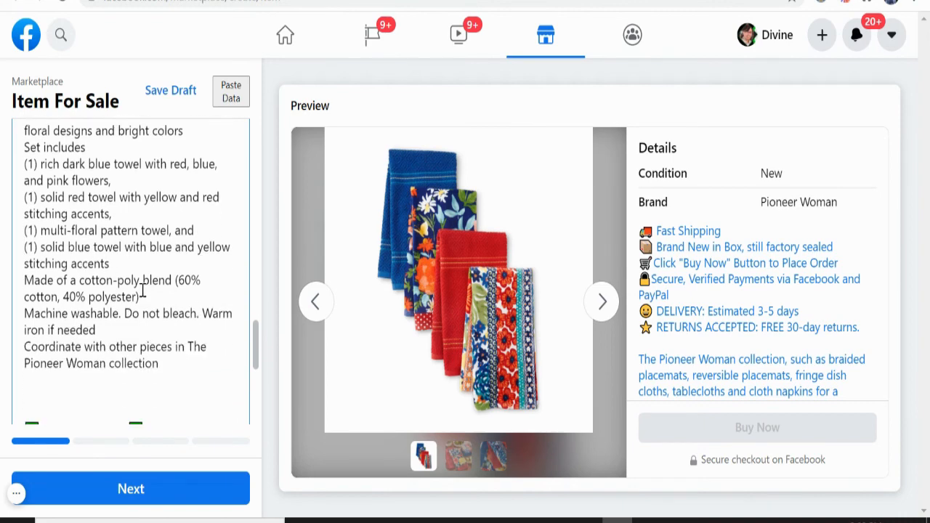
scroll(up, 3)
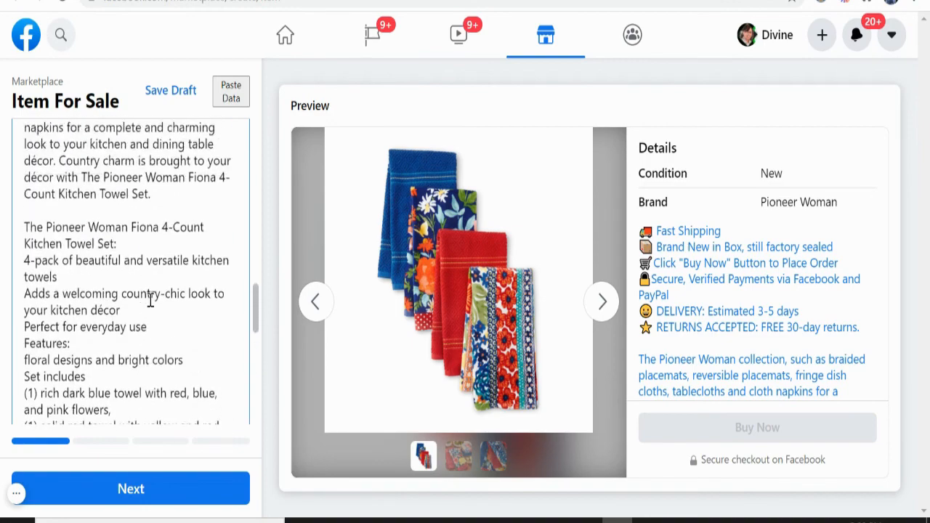
scroll(up, 3)
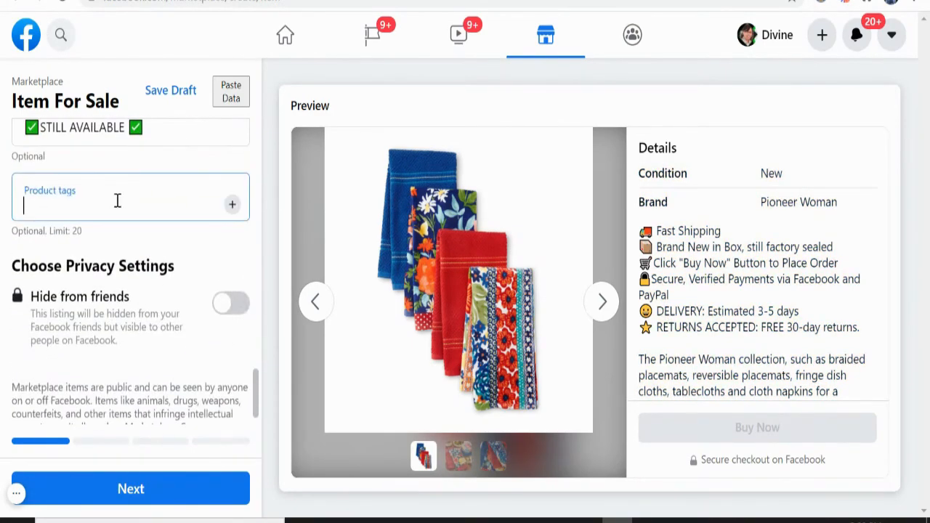
Add product tags 'towelset' and 'table cloths', hide the listing from friends, and continue.
text(towelset)
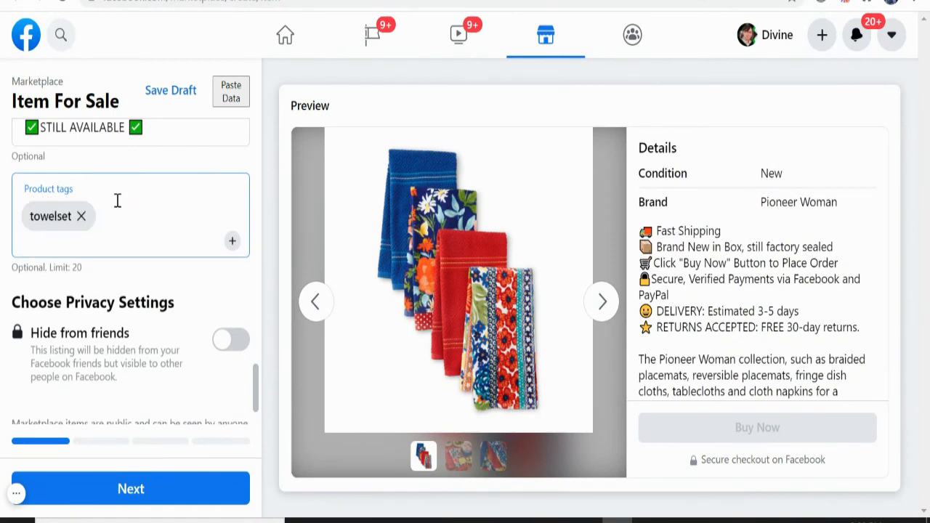
click(131, 241)
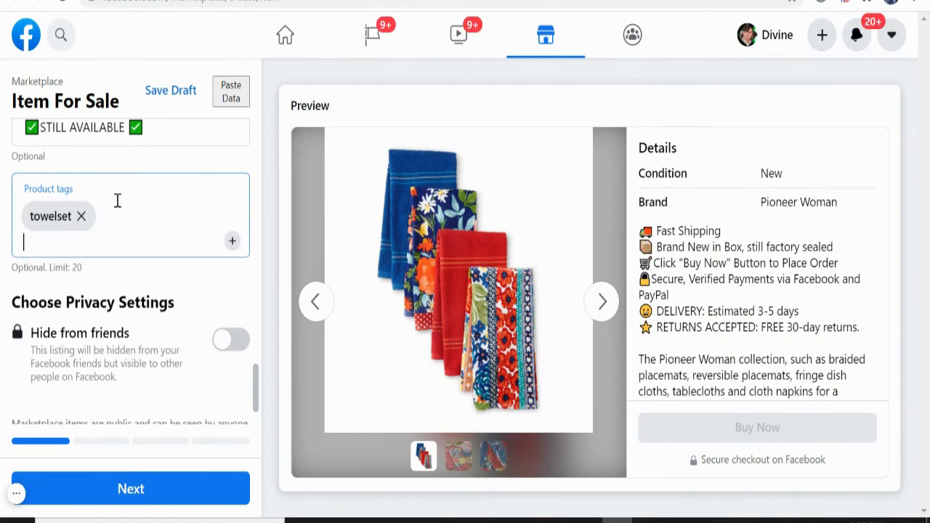
text(tabl)
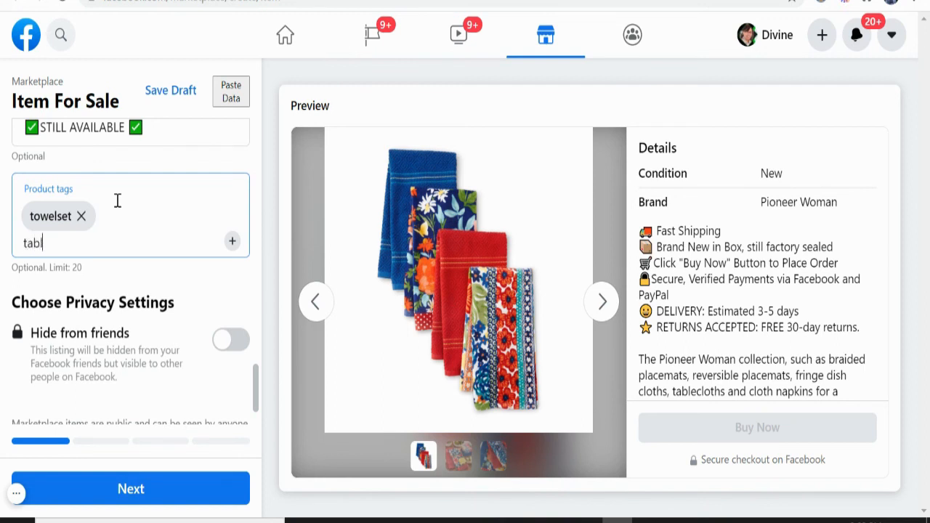
text(e cloths)
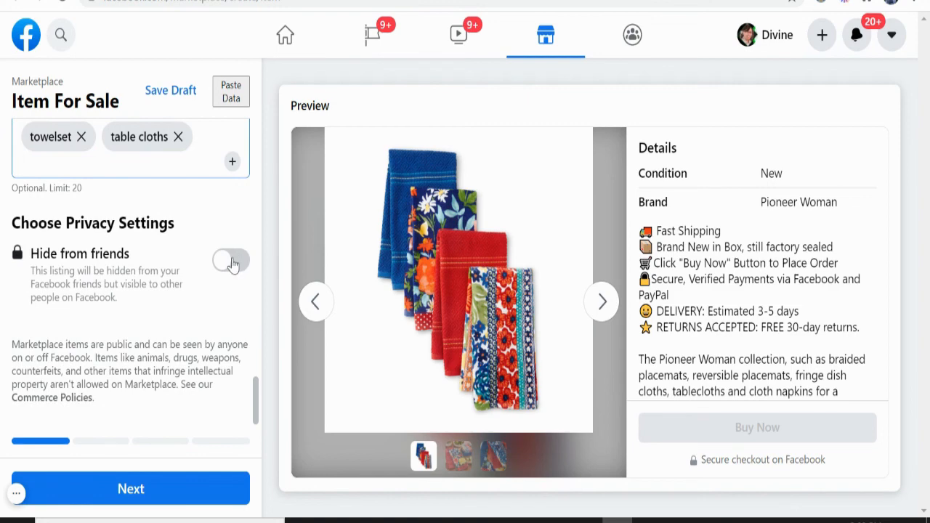
click(231, 260)
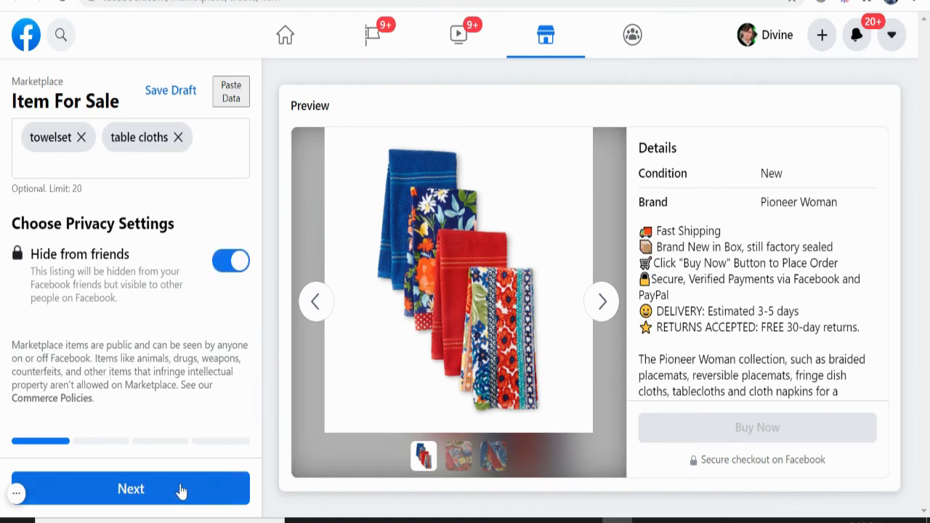
click(131, 489)
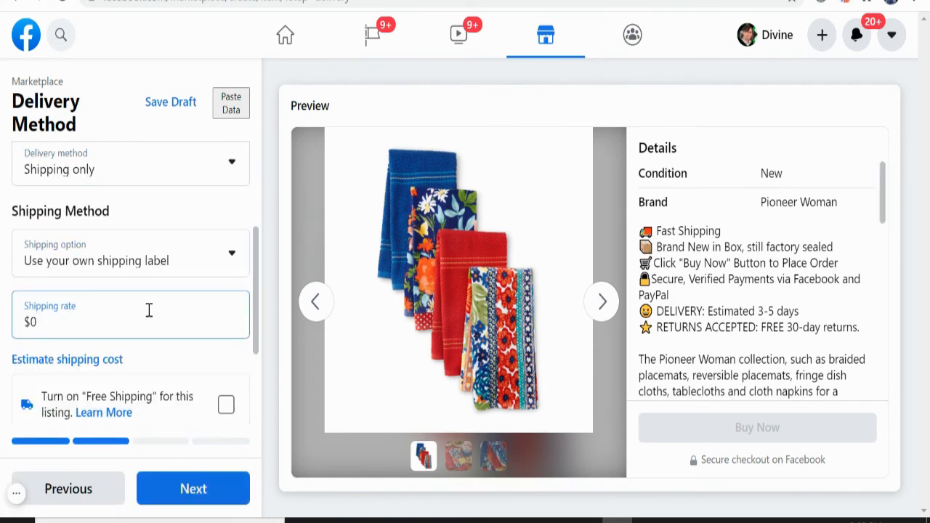
Enable free shipping, pass the offers and listing-location steps, and publish the towel set.
scroll(up, 3)
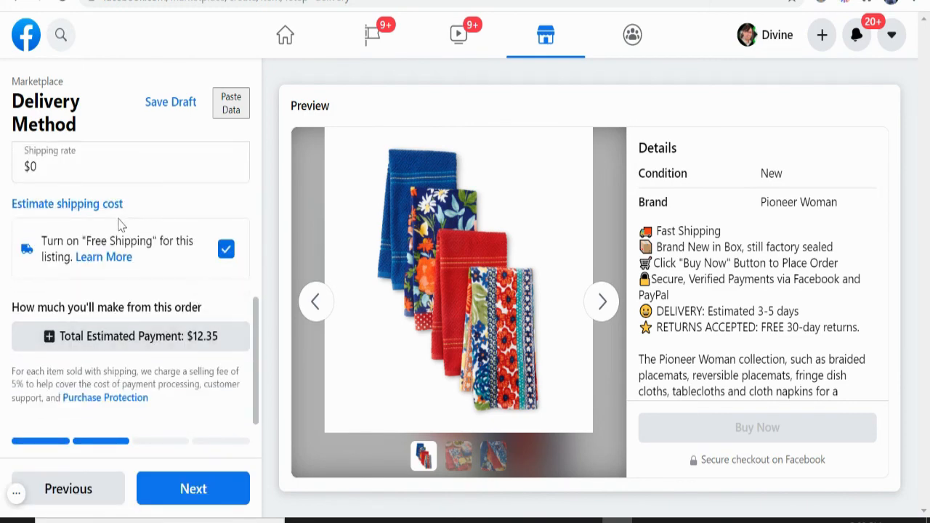
click(193, 489)
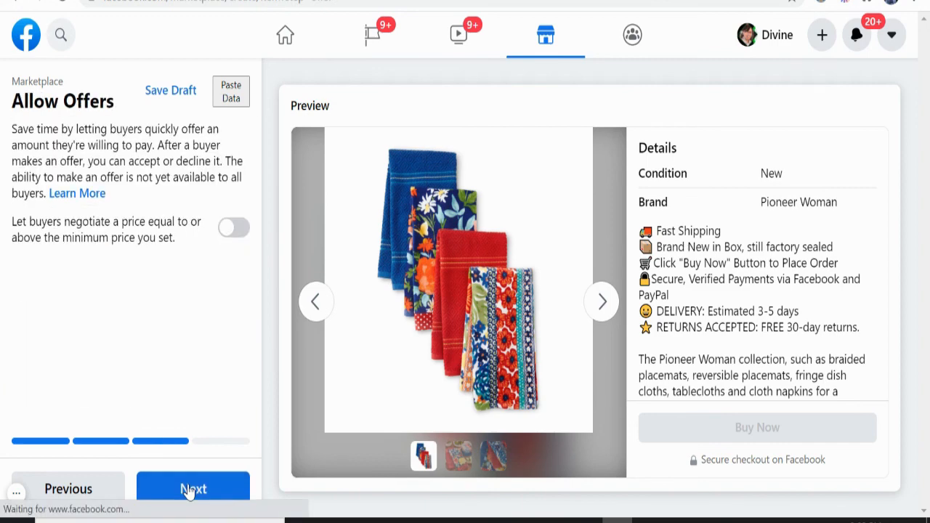
click(193, 489)
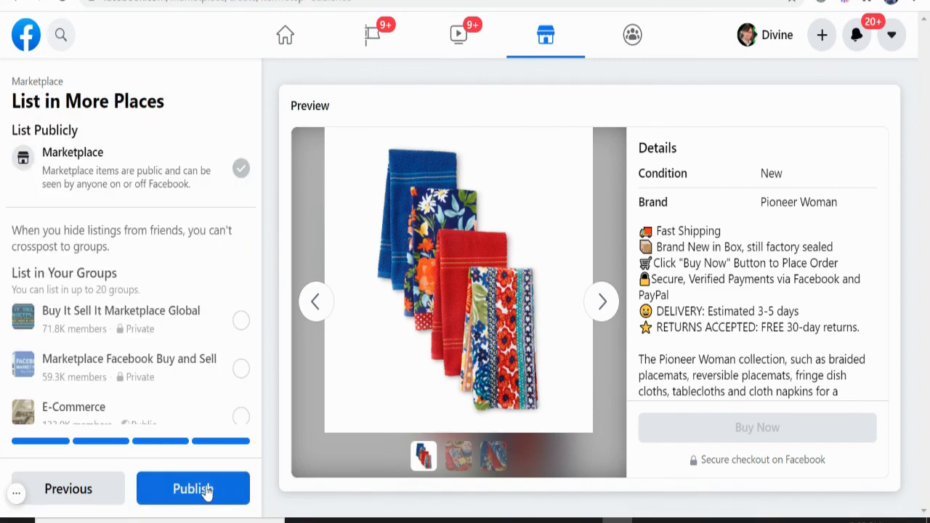
click(192, 488)
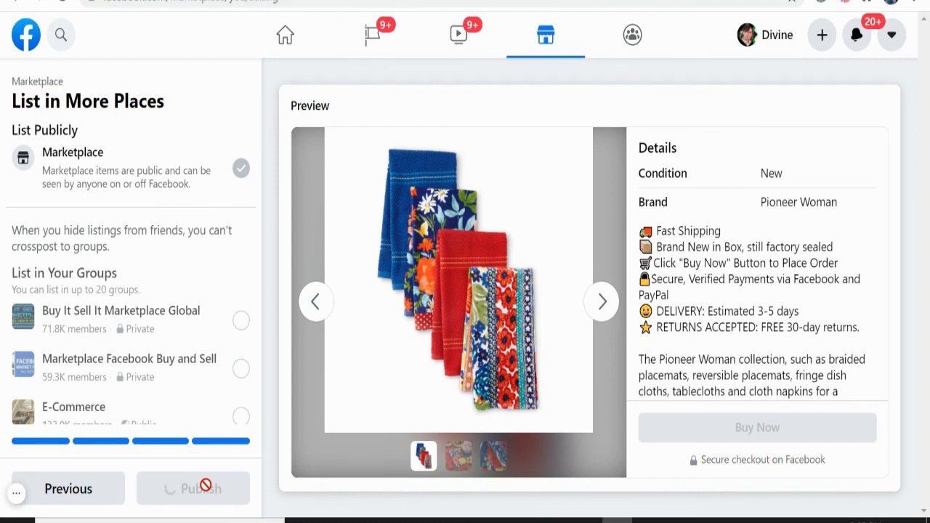
click(193, 488)
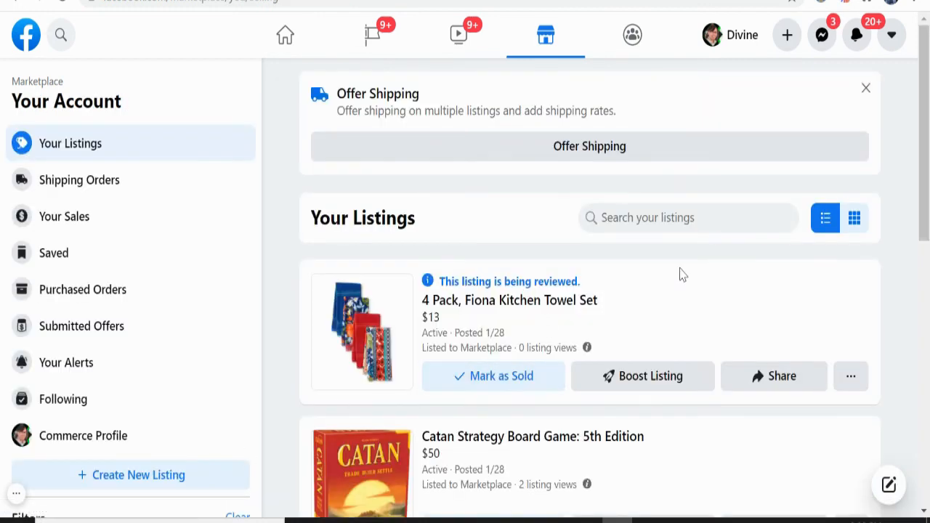
scroll(down, 3)
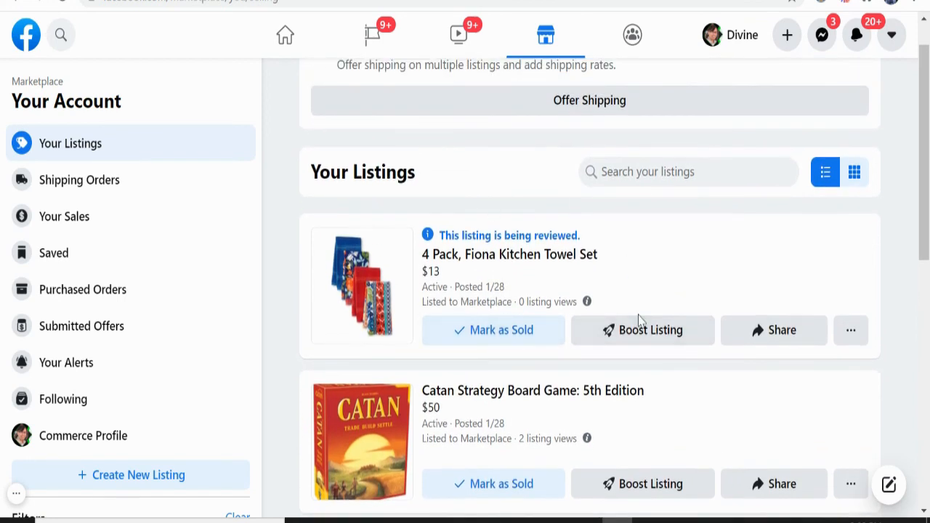